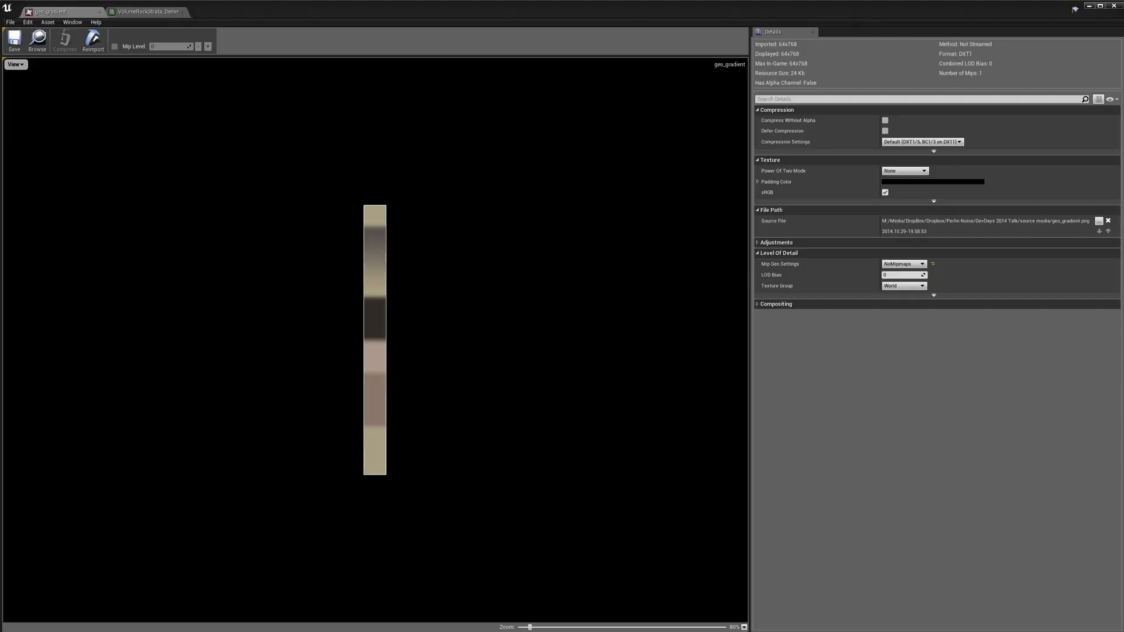
pyautogui.moveTo(480, 380)
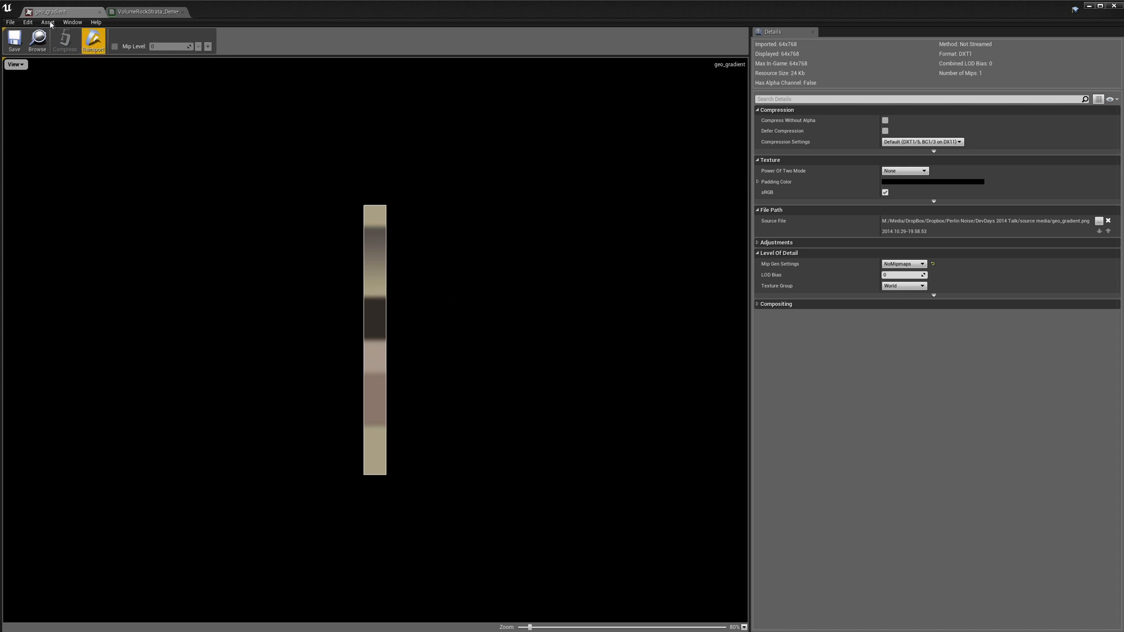
pyautogui.moveTo(436, 234)
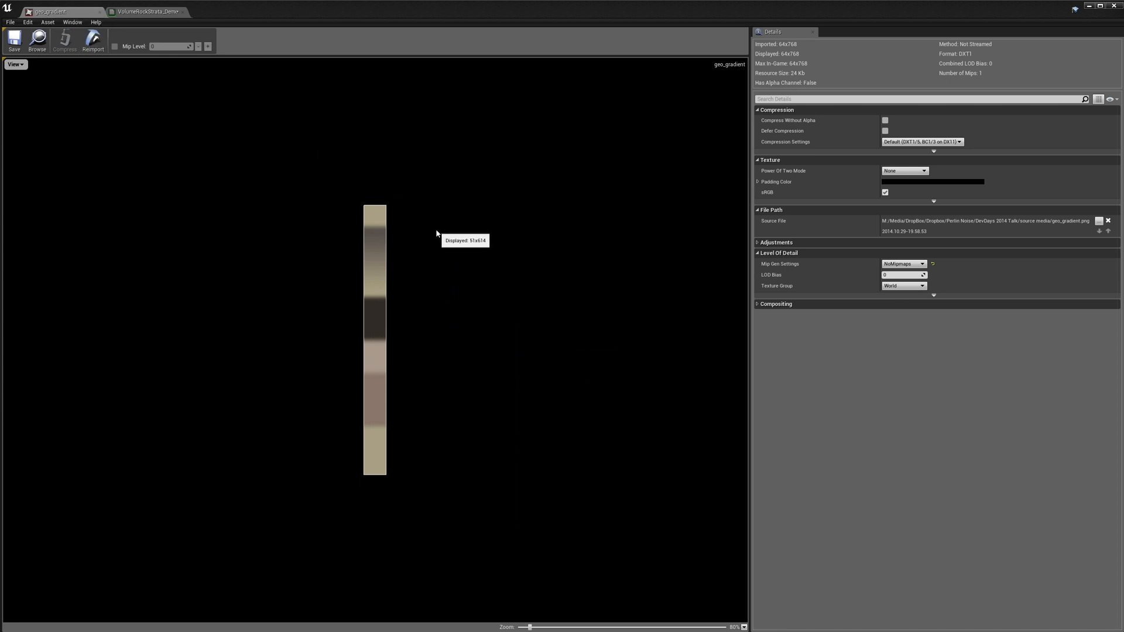
pyautogui.moveTo(428, 237)
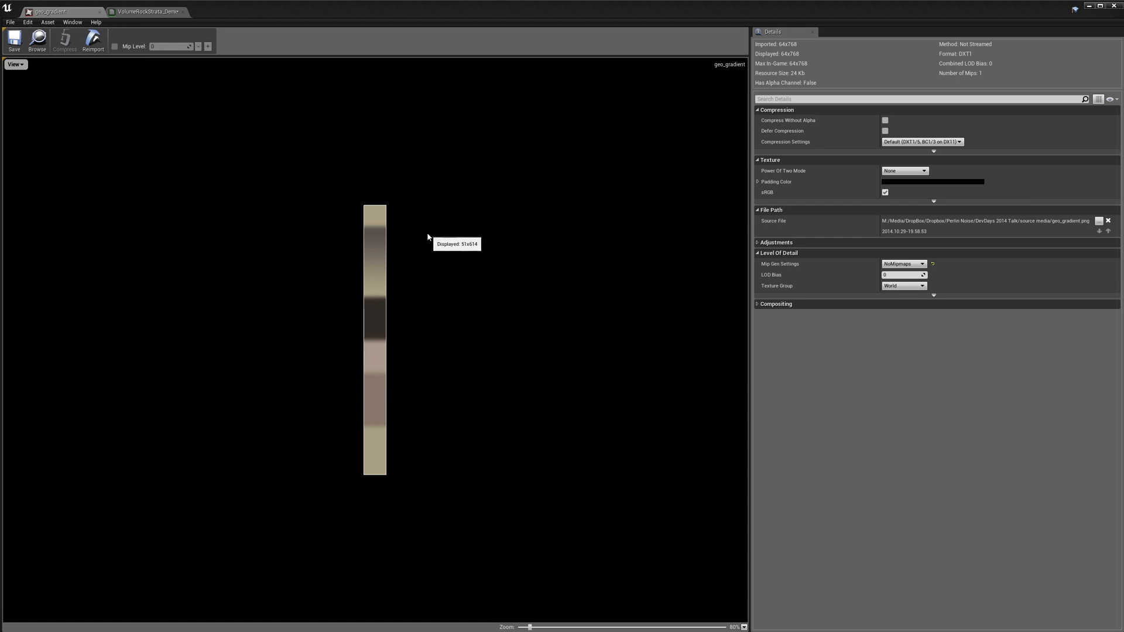
pyautogui.moveTo(409, 251)
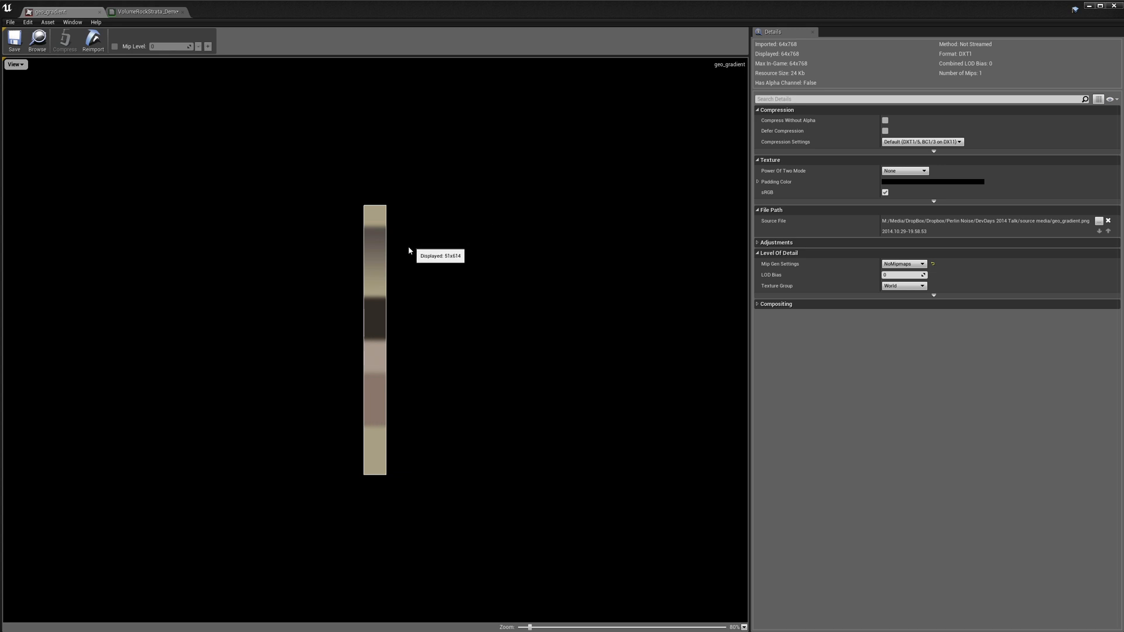
pyautogui.moveTo(379, 225)
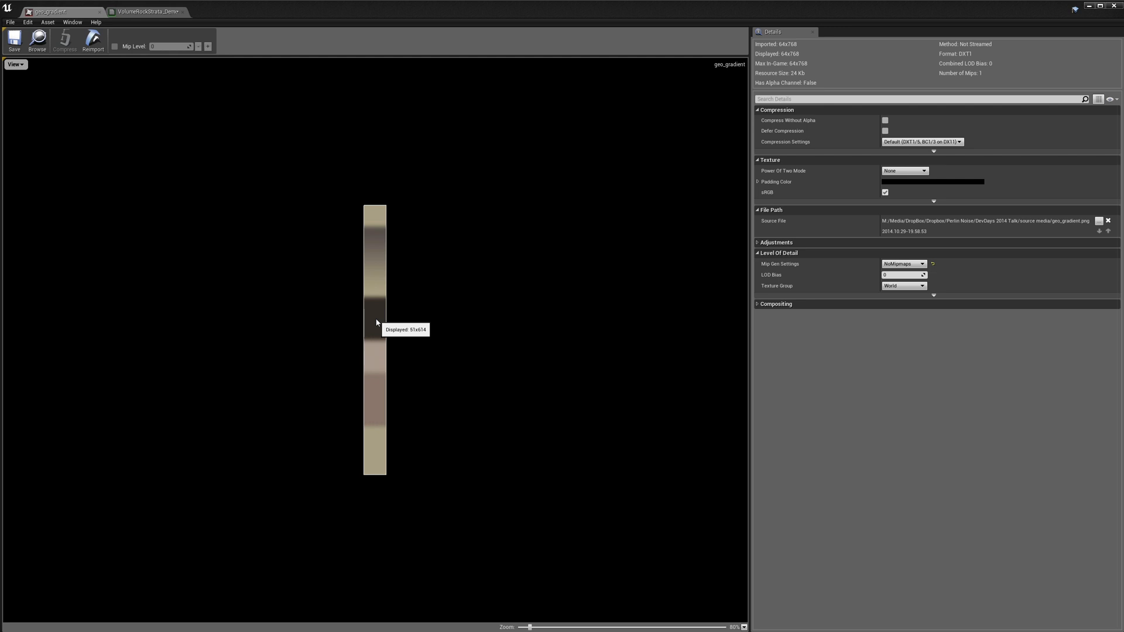
pyautogui.moveTo(381, 419)
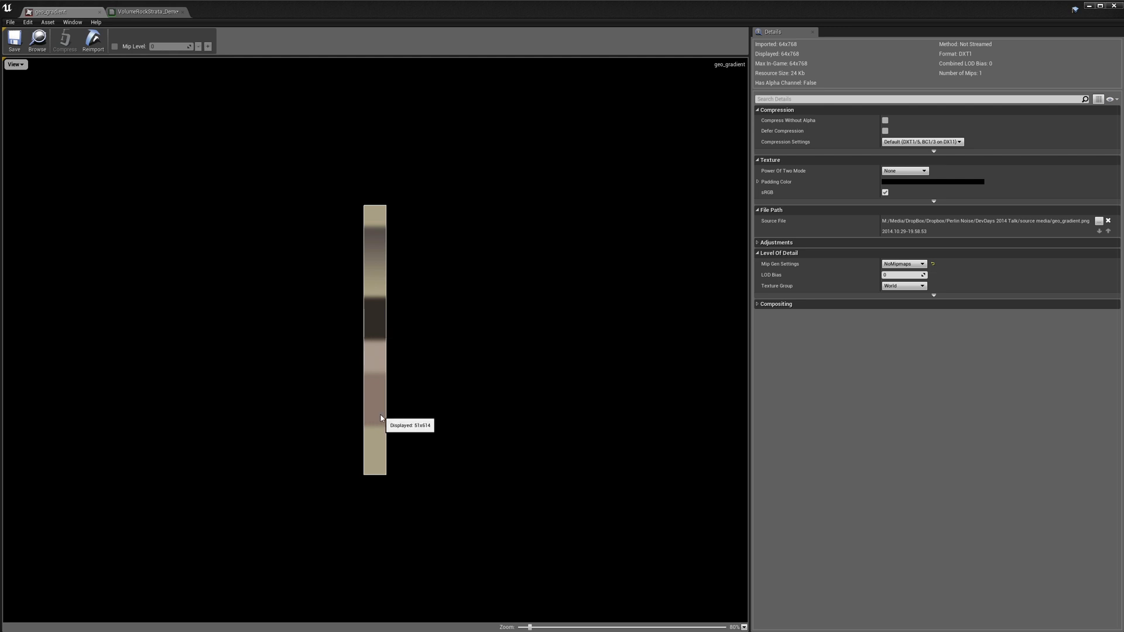
pyautogui.moveTo(390, 264)
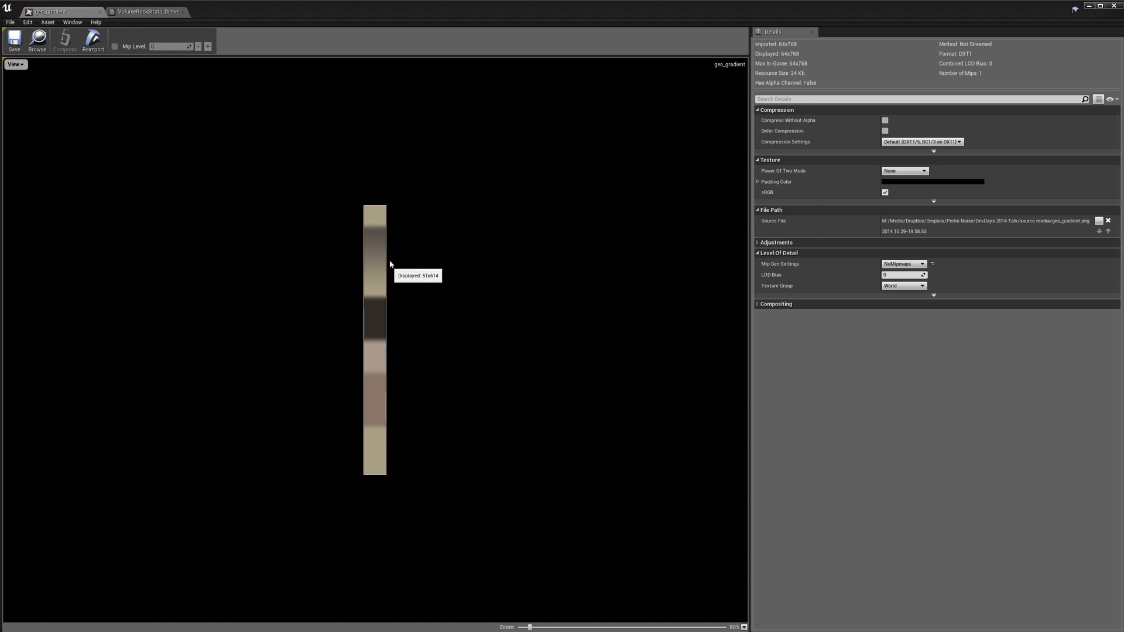
pyautogui.moveTo(412, 350)
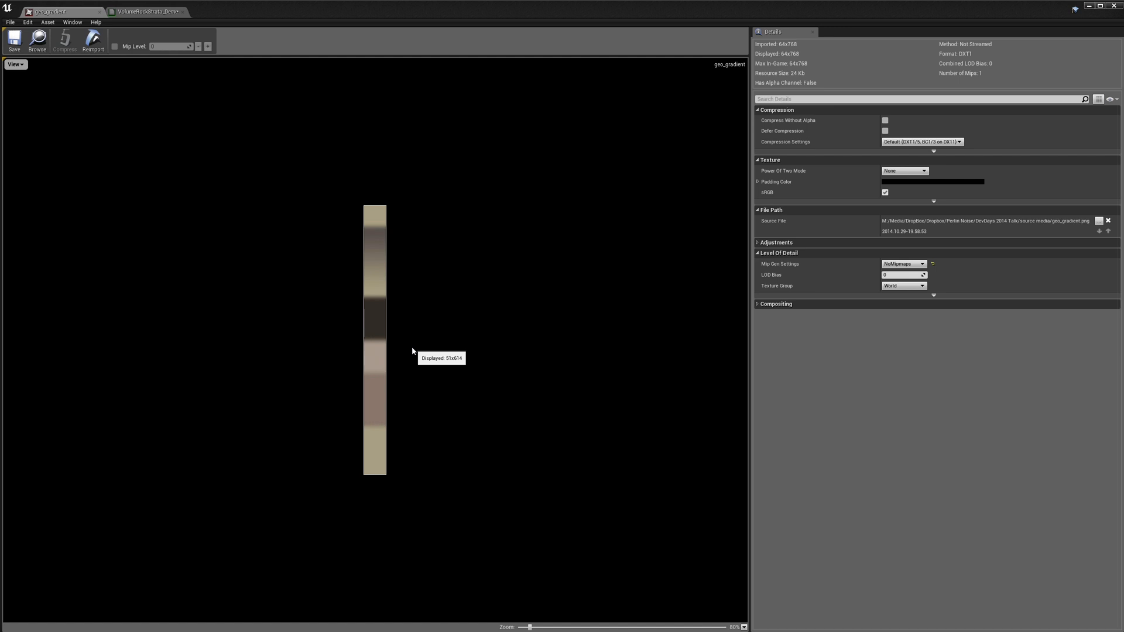
pyautogui.moveTo(143, 27)
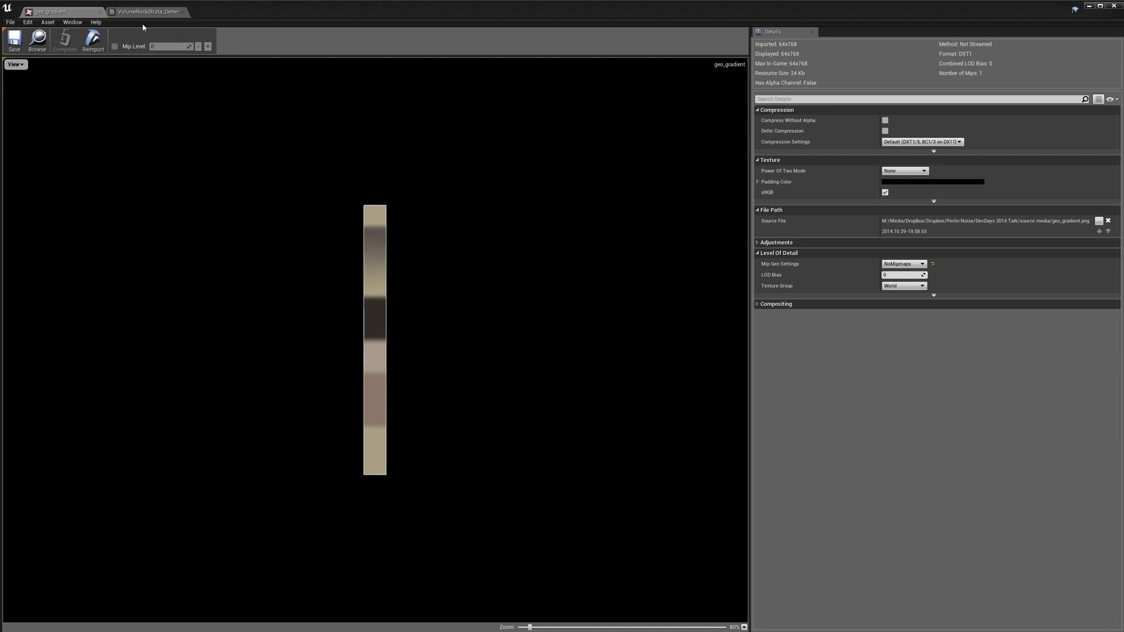
# Step: Switch to the VolumeRockStrata_Demo material graph tab
pyautogui.click(147, 11)
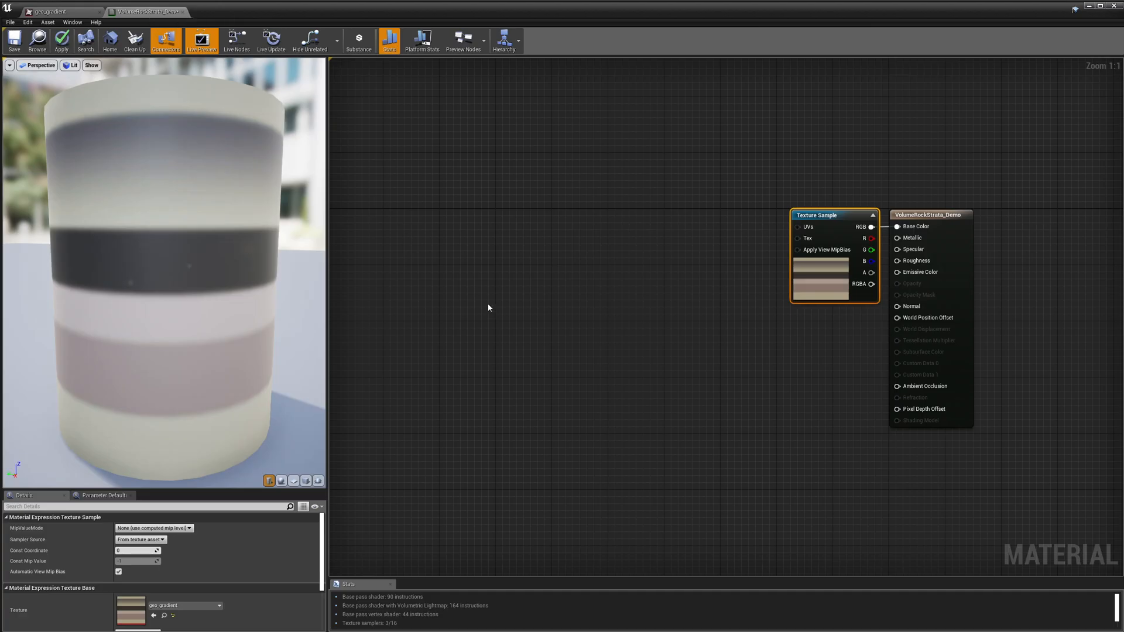
pyautogui.moveTo(828, 215)
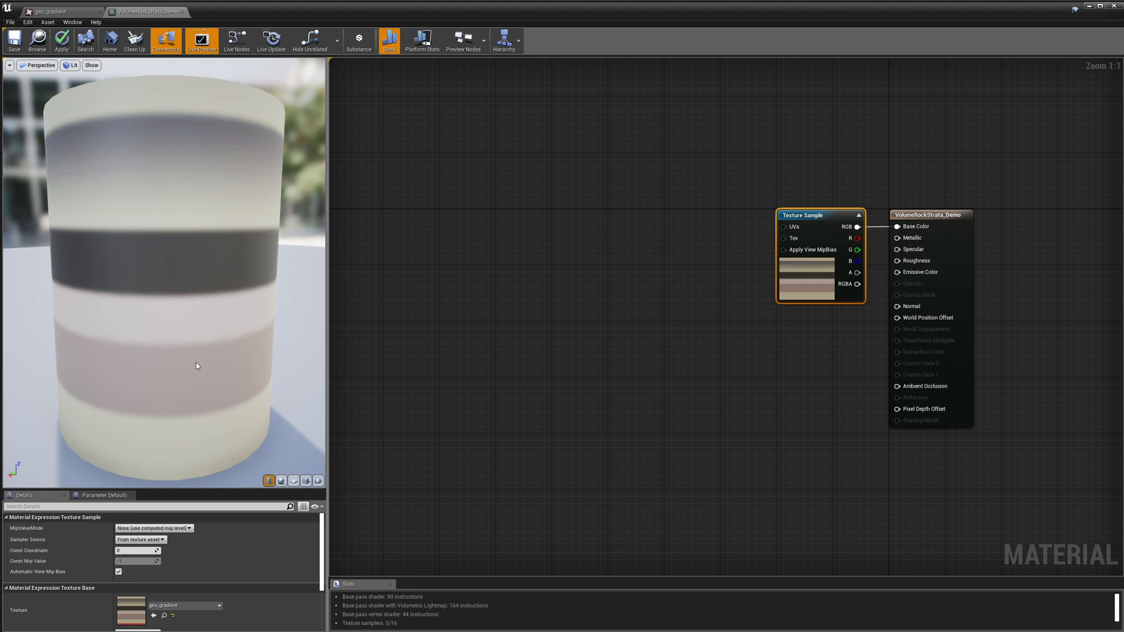
pyautogui.moveTo(214, 354)
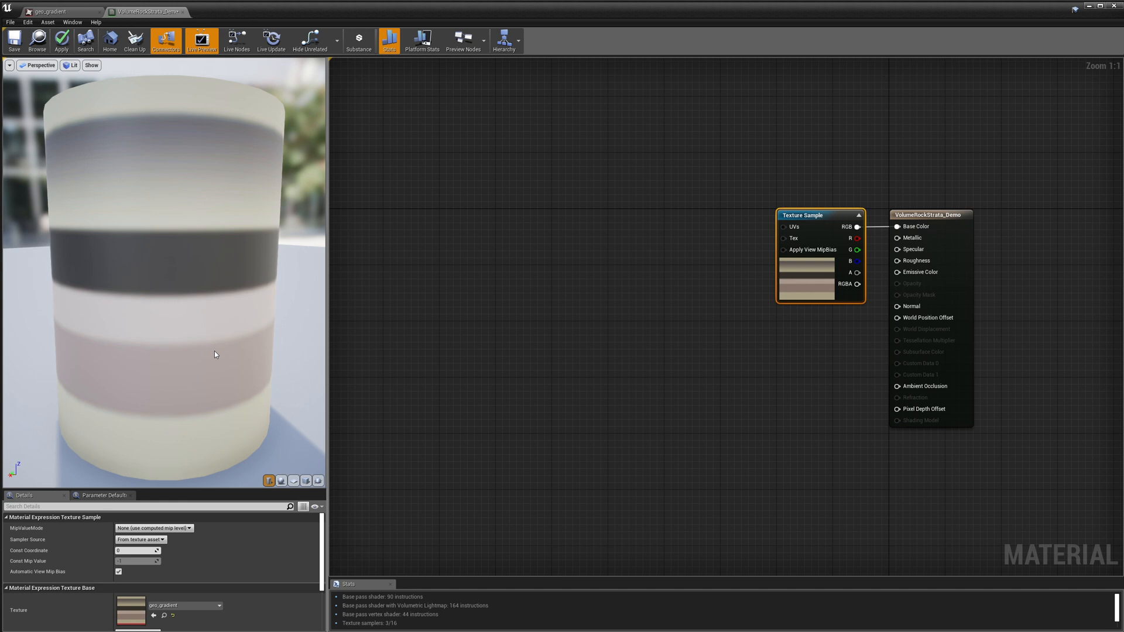
pyautogui.moveTo(518, 267)
pyautogui.write('world')
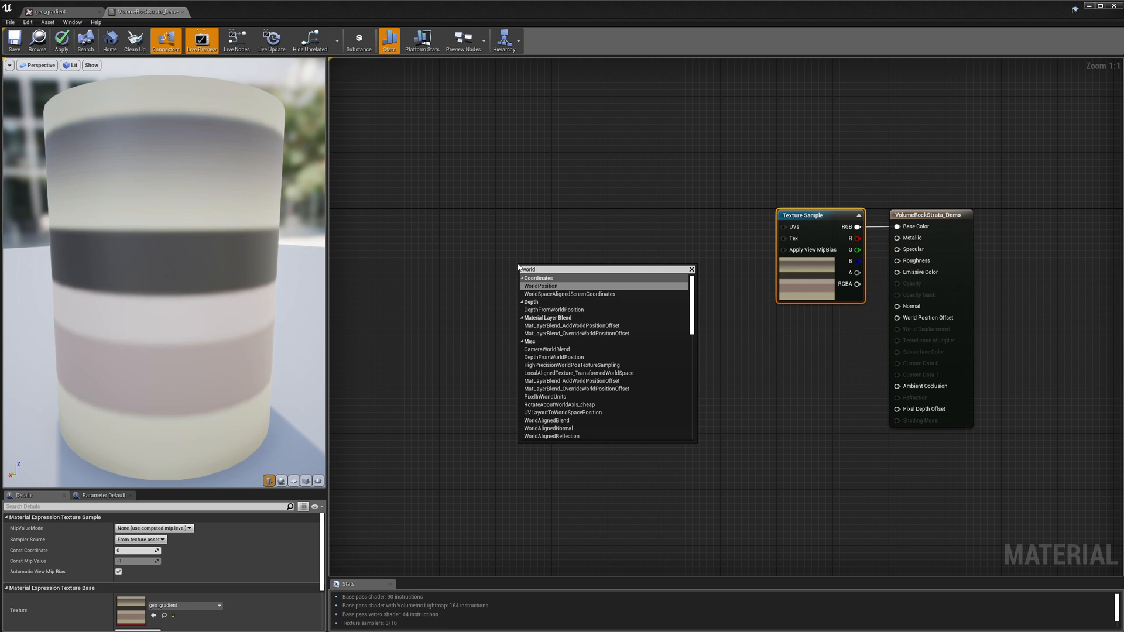
# Step: Place Absolute World Position feeding a ComponentMask set to keep only the B channel
pyautogui.click(541, 286)
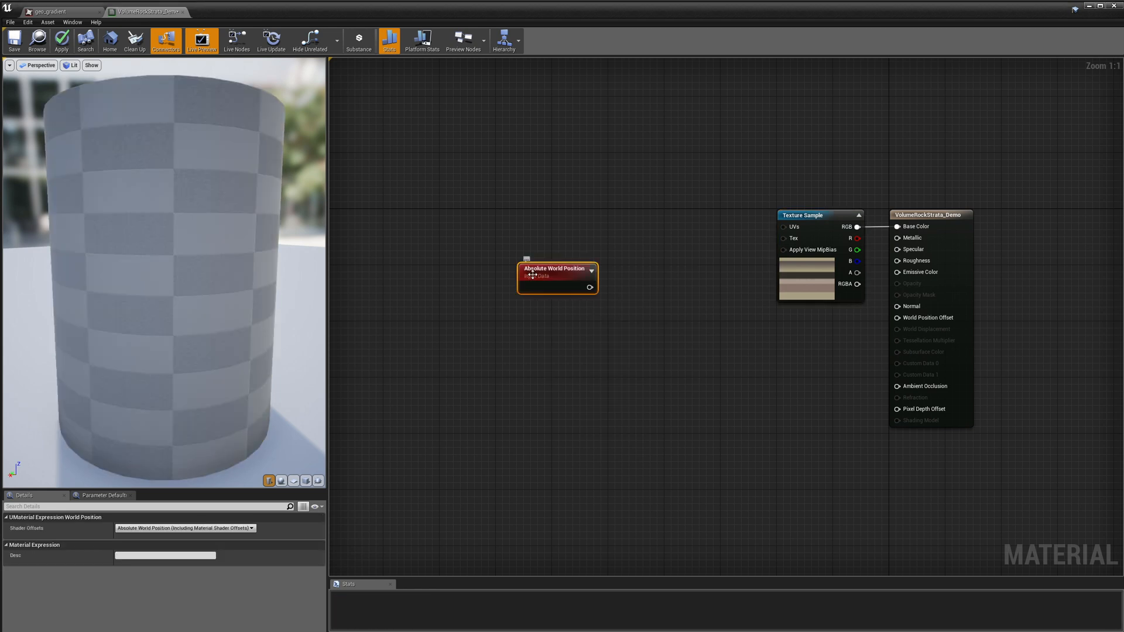
pyautogui.moveTo(557, 279); pyautogui.dragTo(527, 237)
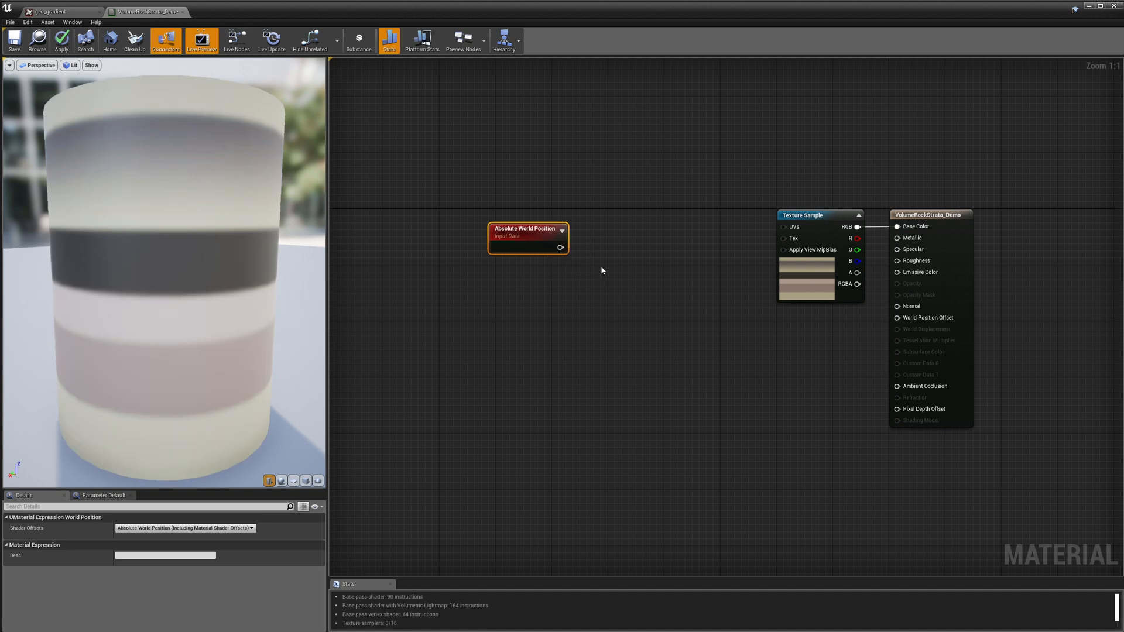
pyautogui.moveTo(612, 267)
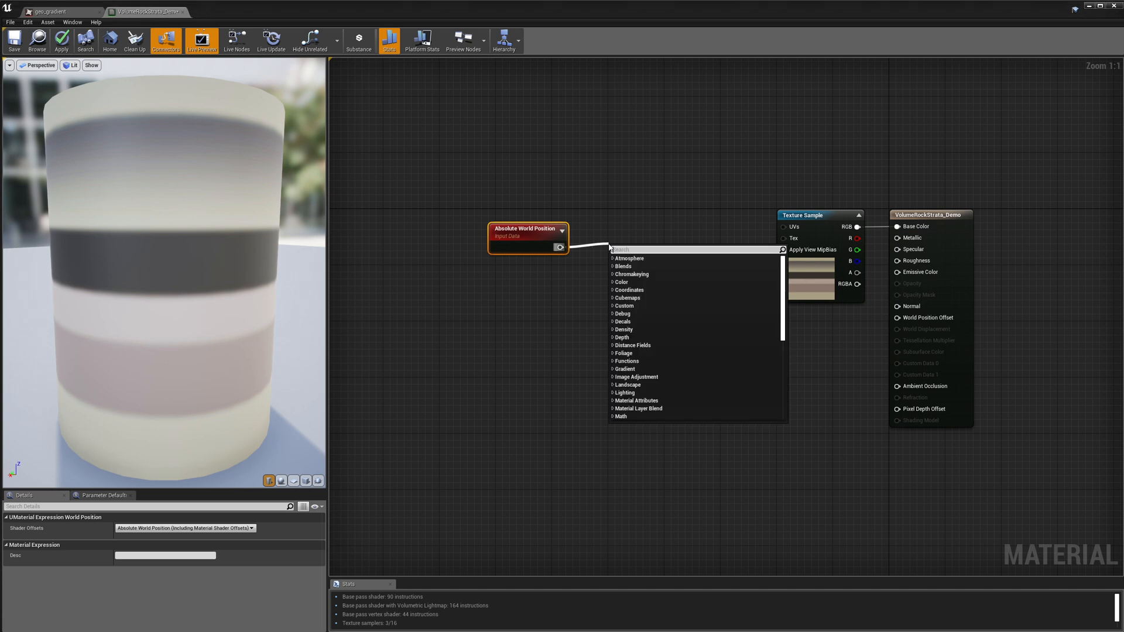
pyautogui.write('comp')
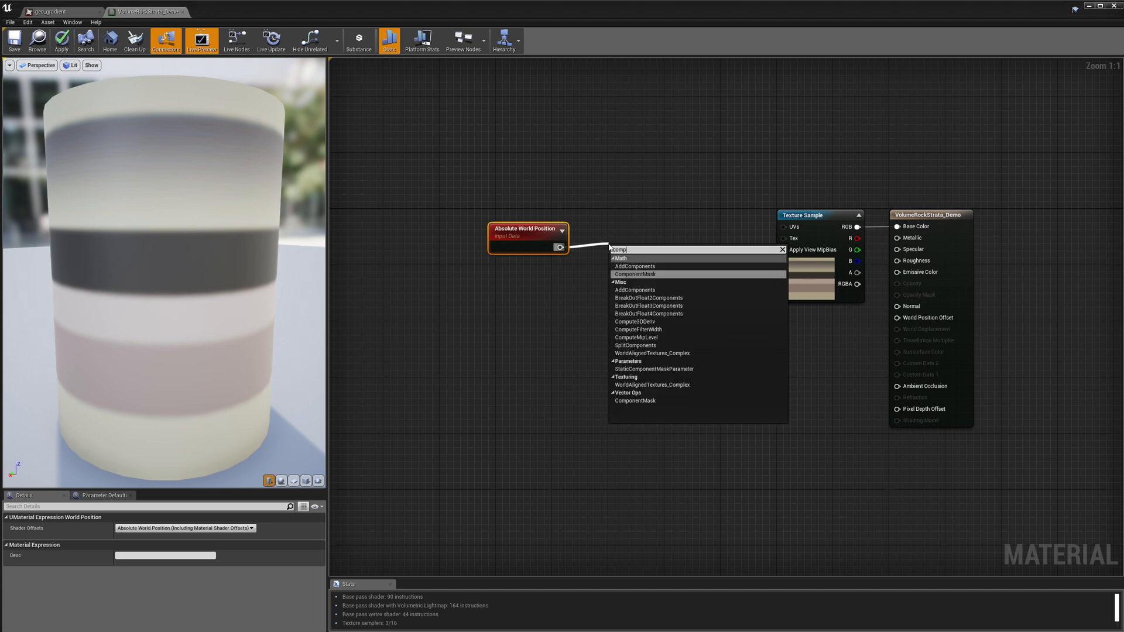
pyautogui.click(633, 274)
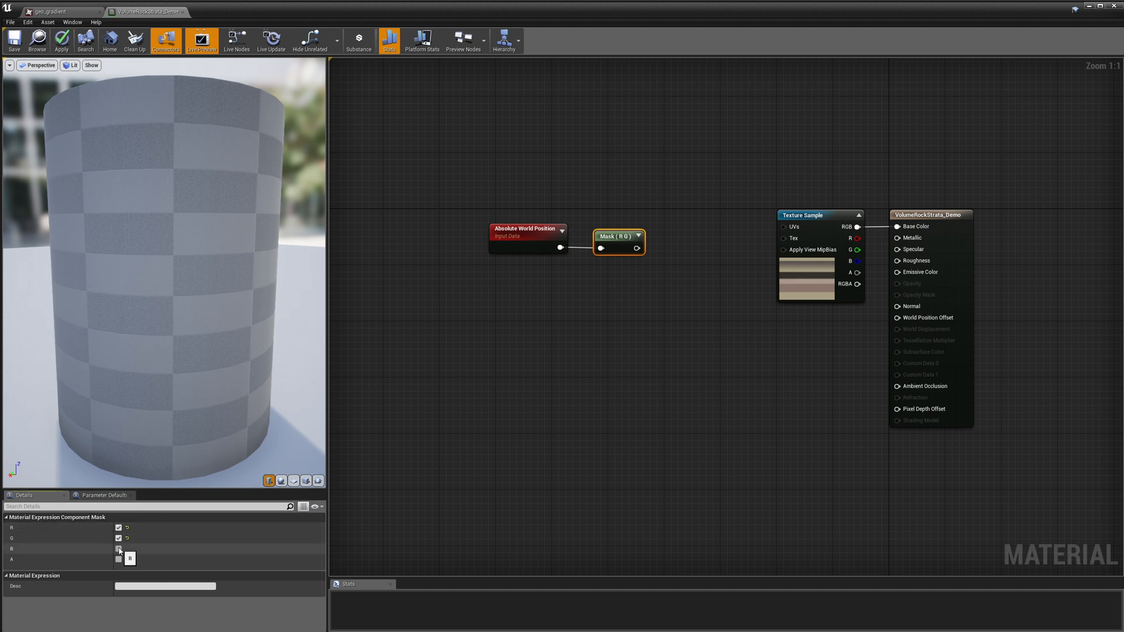
pyautogui.click(119, 549)
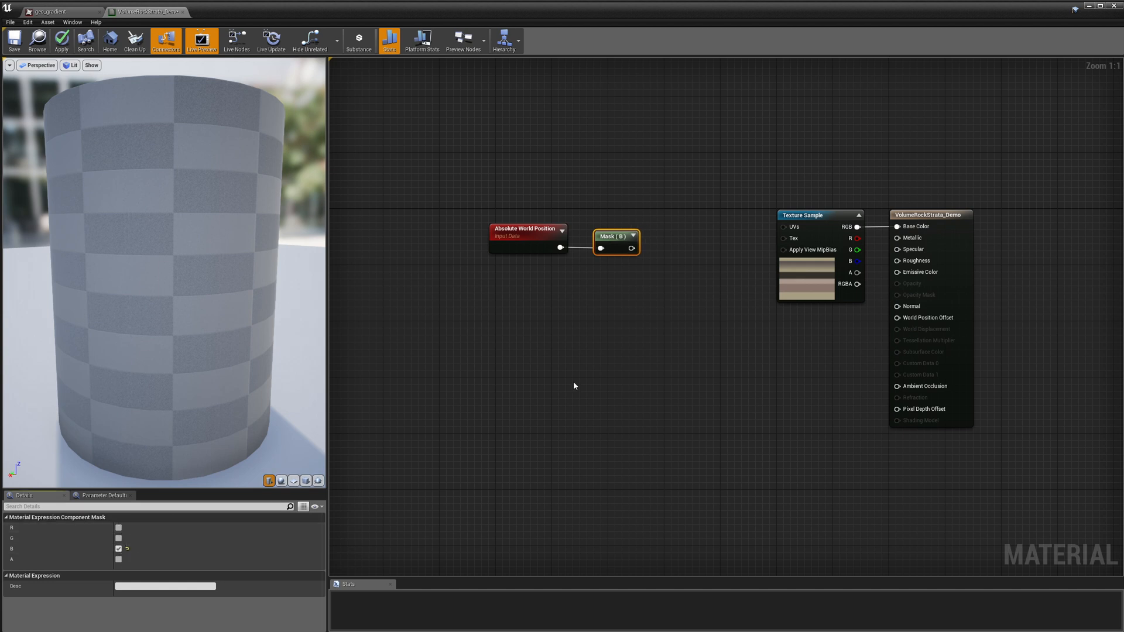
pyautogui.moveTo(727, 261)
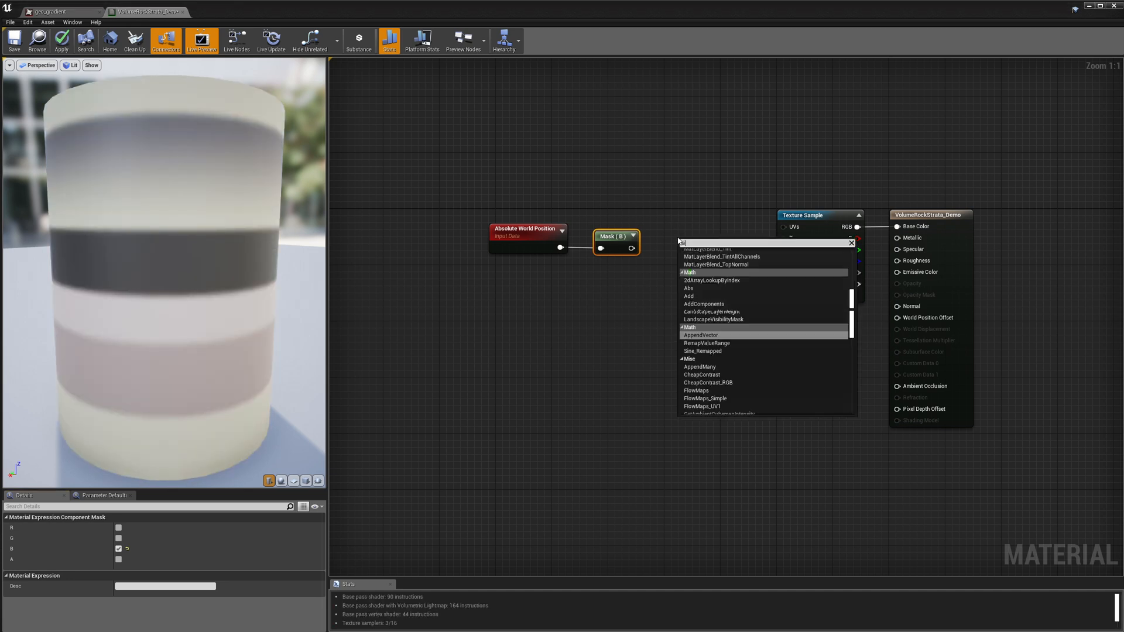
# Step: Append a 0.5 constant with the masked B channel and wire it into the Texture Sample UVs
pyautogui.write('appl')
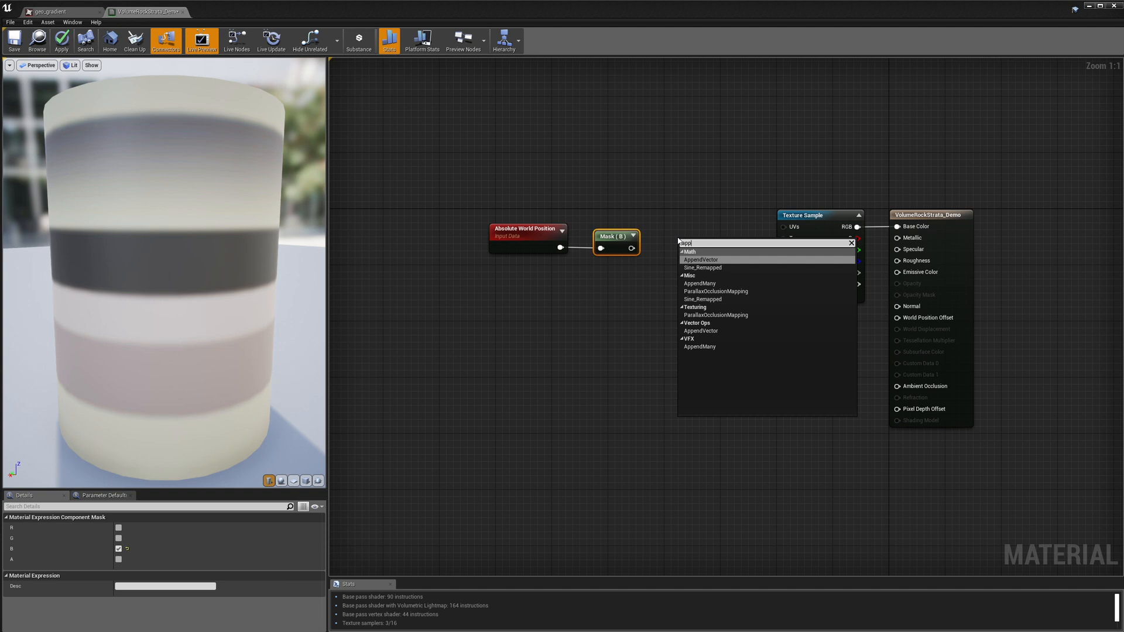
pyautogui.click(700, 259)
pyautogui.write('con')
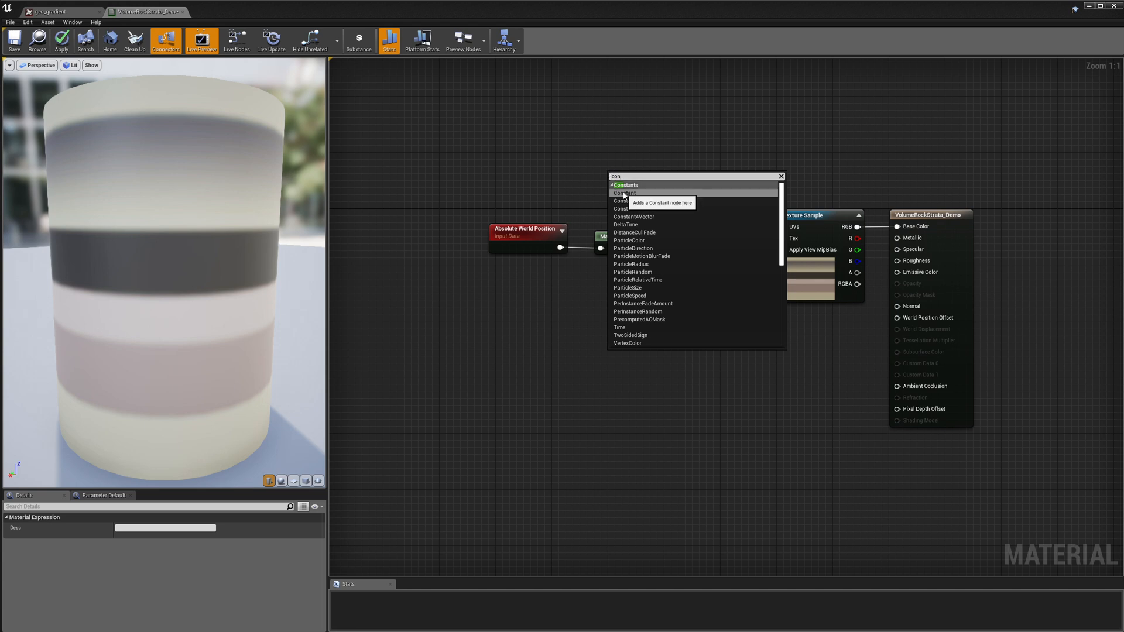
pyautogui.click(624, 193)
pyautogui.write('0.5')
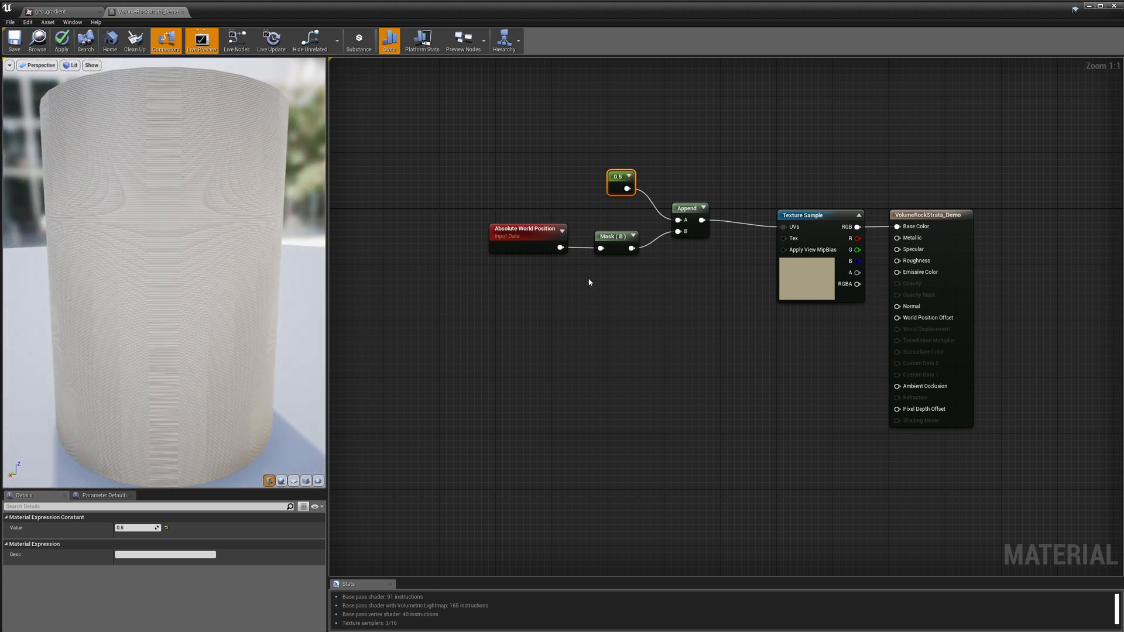
pyautogui.click(609, 237)
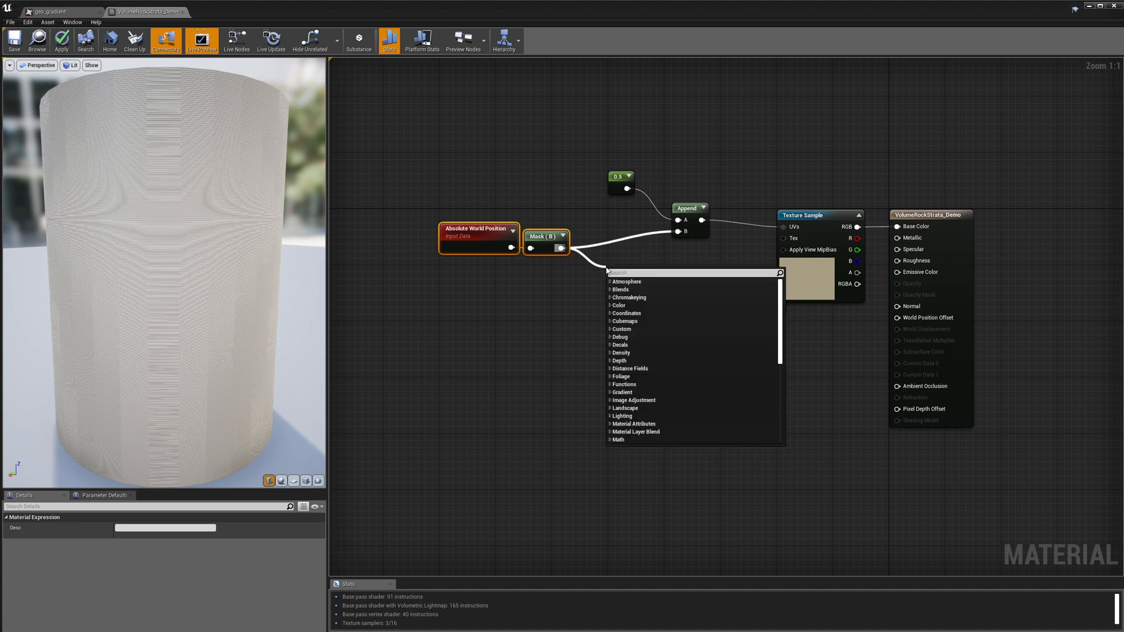
# Step: Multiply the masked height by a 0.005 constant before it reaches the Append B input
pyautogui.write('mul')
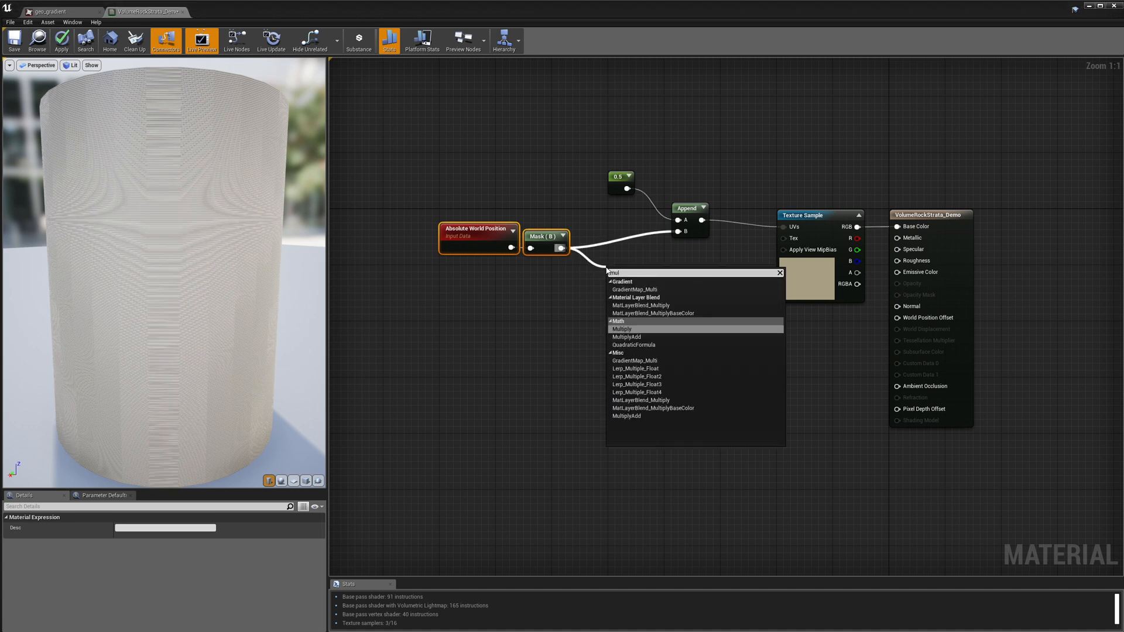
pyautogui.click(622, 328)
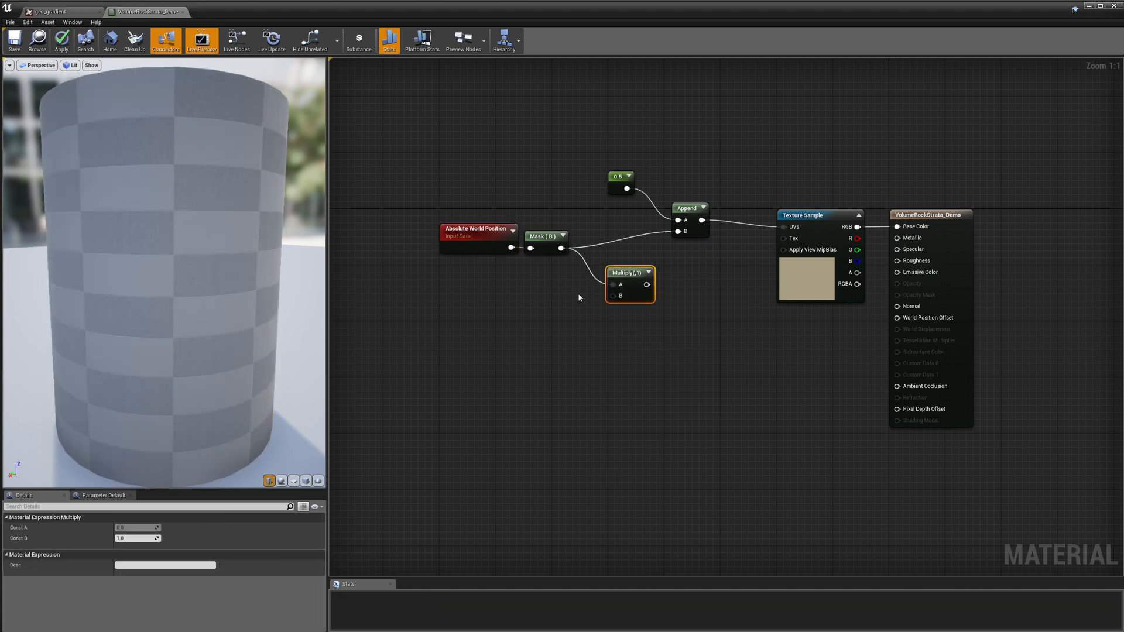
pyautogui.moveTo(646, 285); pyautogui.dragTo(579, 314)
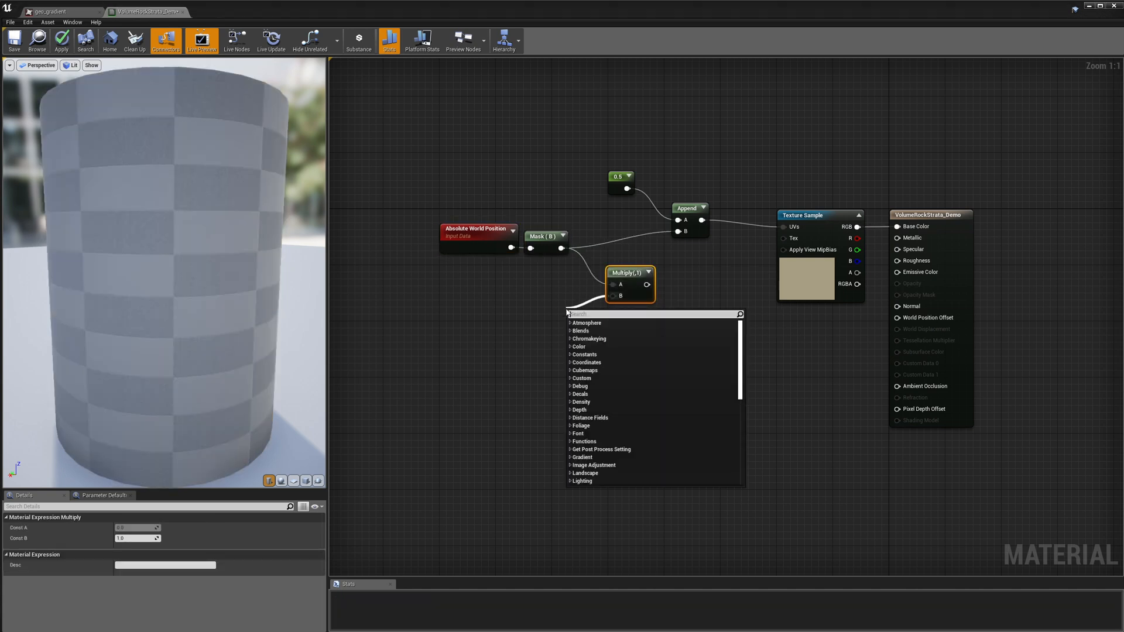
pyautogui.write('const')
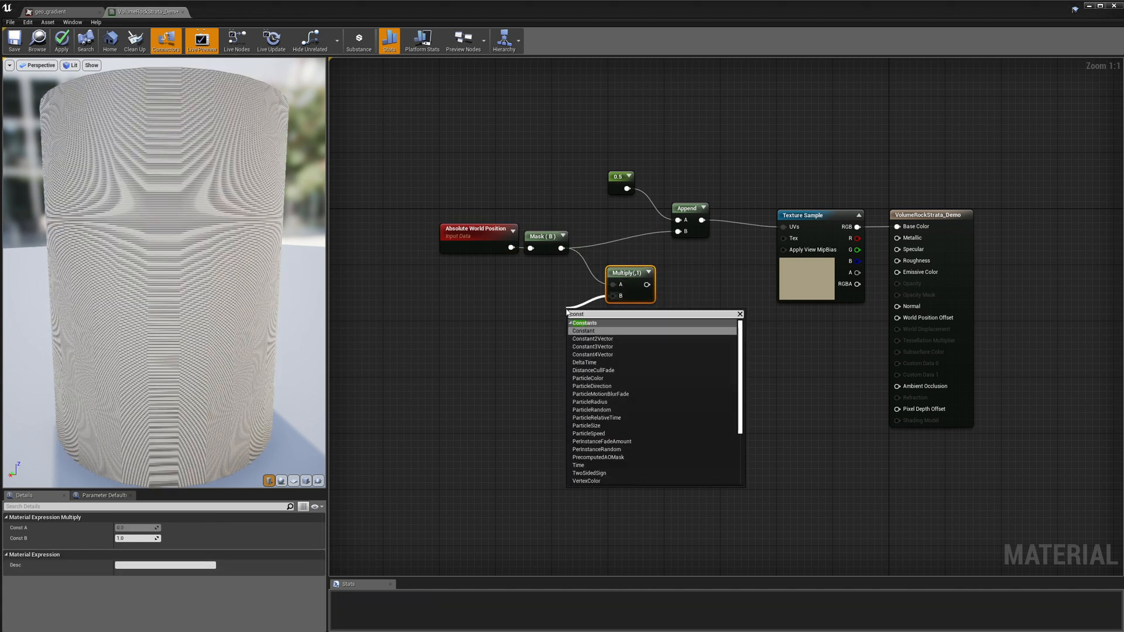
pyautogui.click(584, 330)
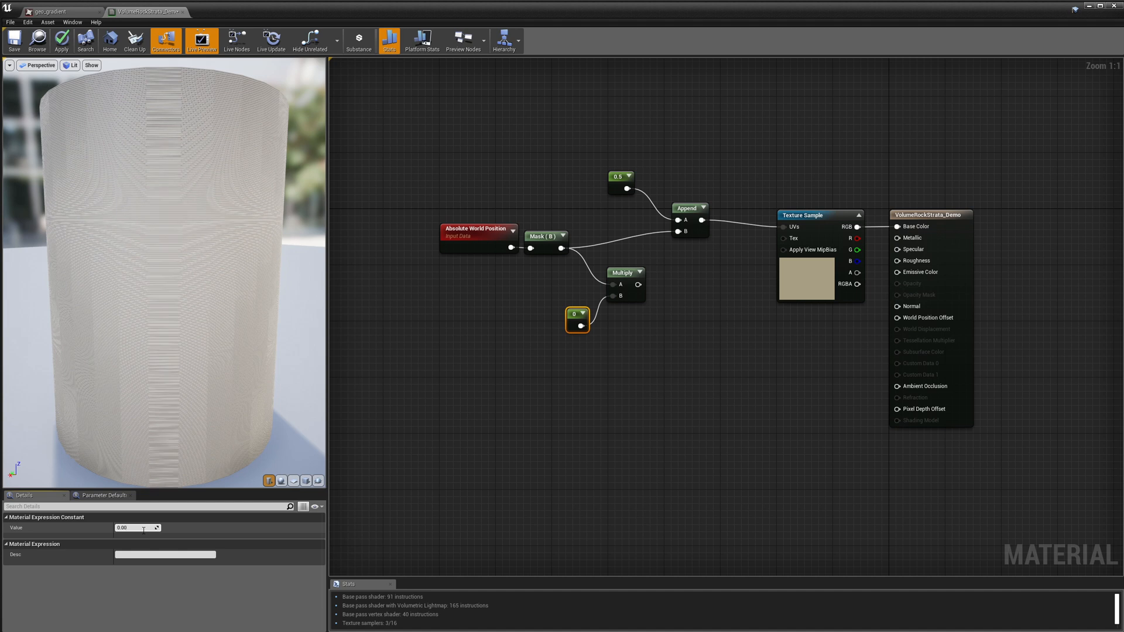
pyautogui.write('0.005')
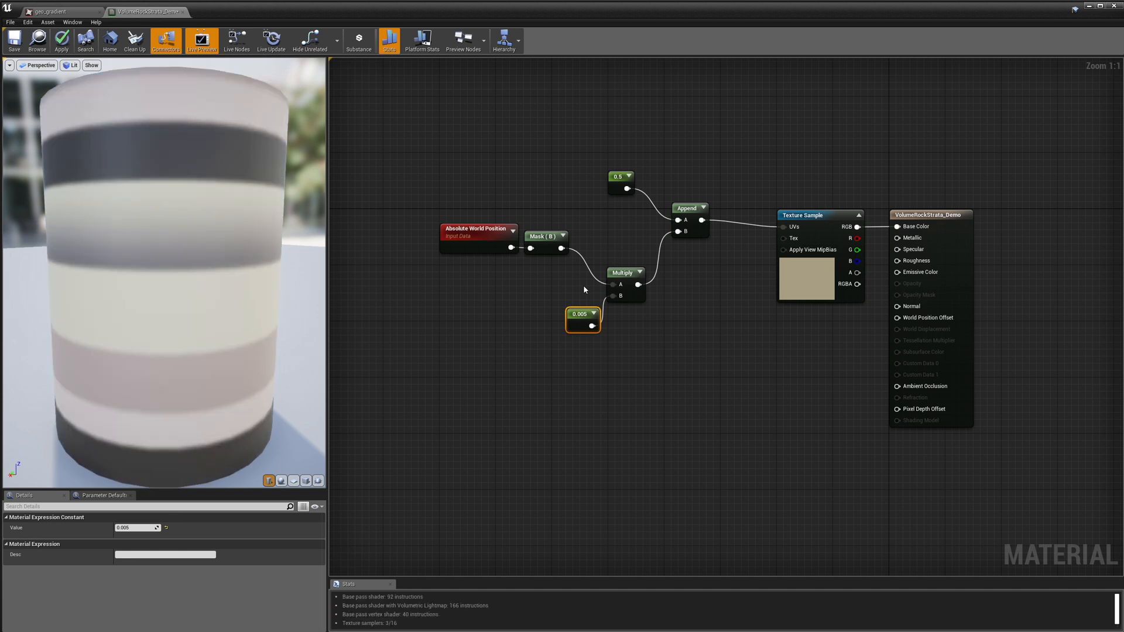
pyautogui.moveTo(226, 441)
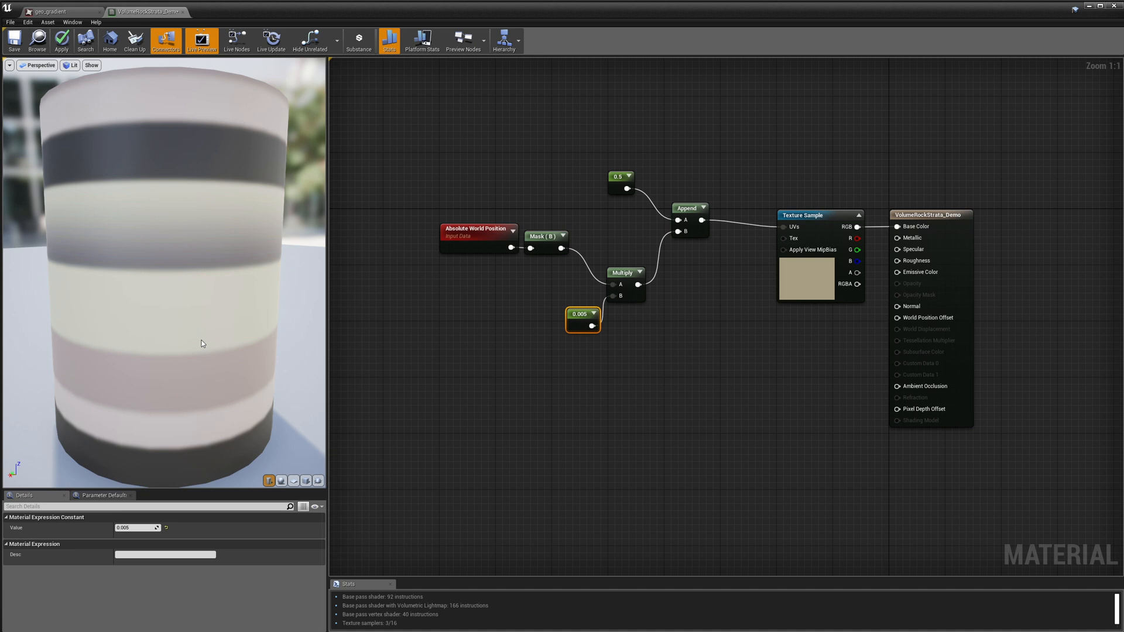
pyautogui.moveTo(208, 318)
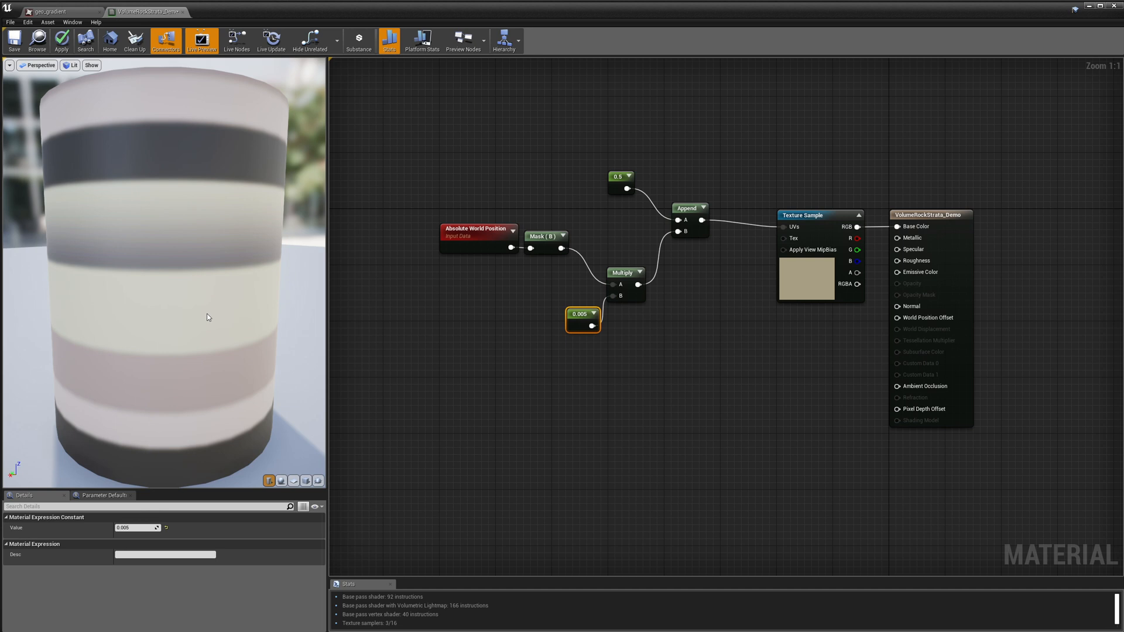
pyautogui.moveTo(199, 181)
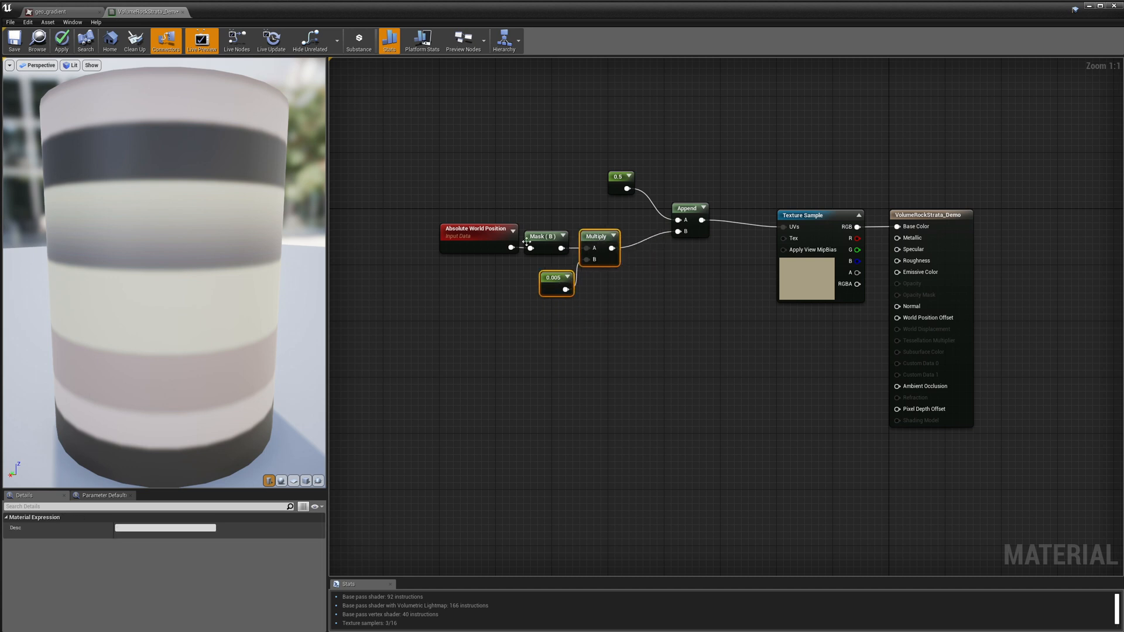
pyautogui.moveTo(550, 284)
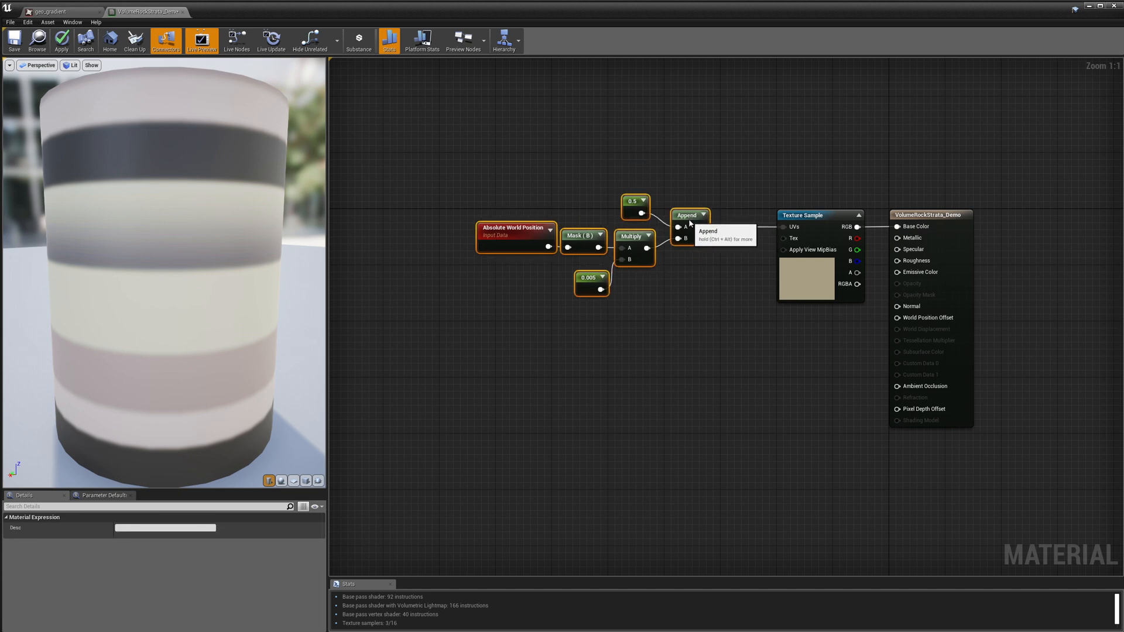
pyautogui.moveTo(596, 359)
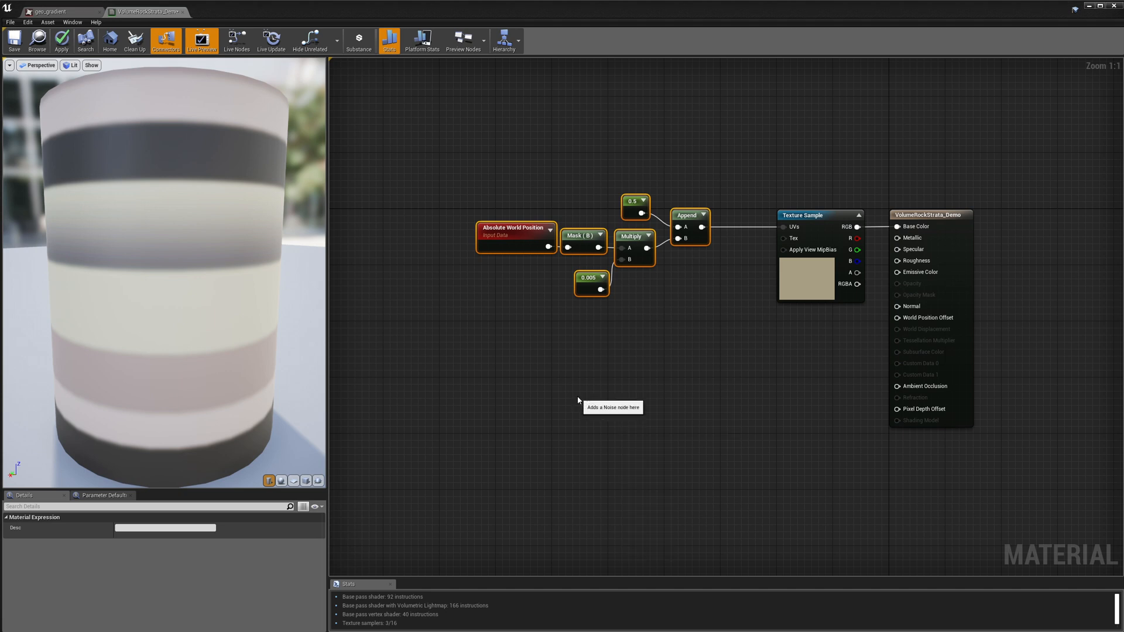
# Step: Place a Noise node under the 0.005 constant with 2 levels and Fast Gradient - 3D Texture
pyautogui.click(610, 406)
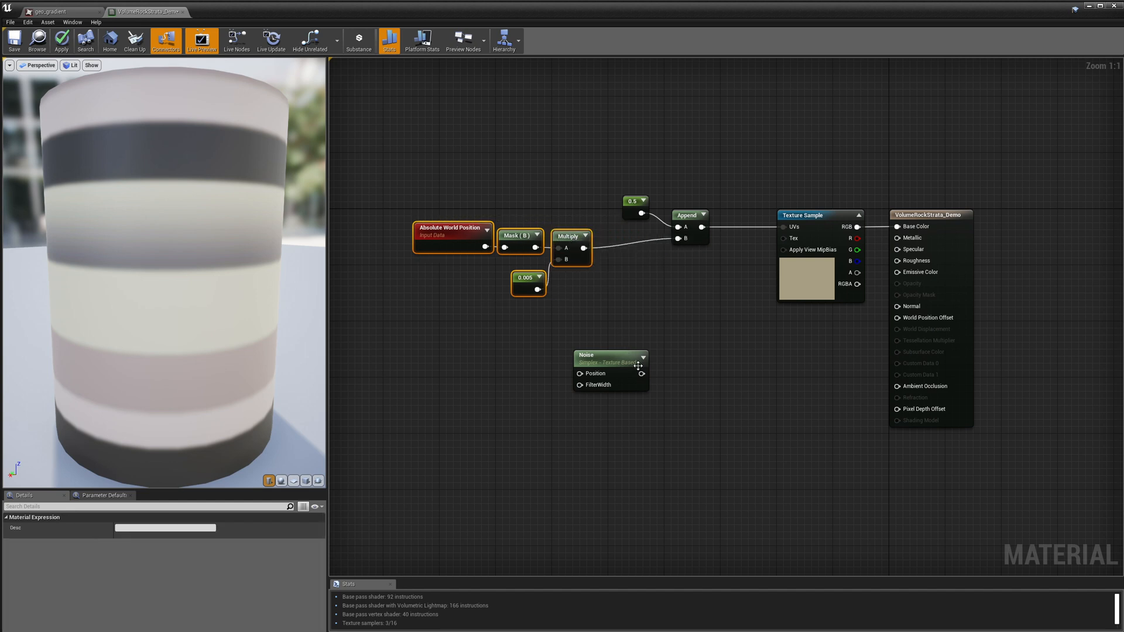
pyautogui.click(610, 357)
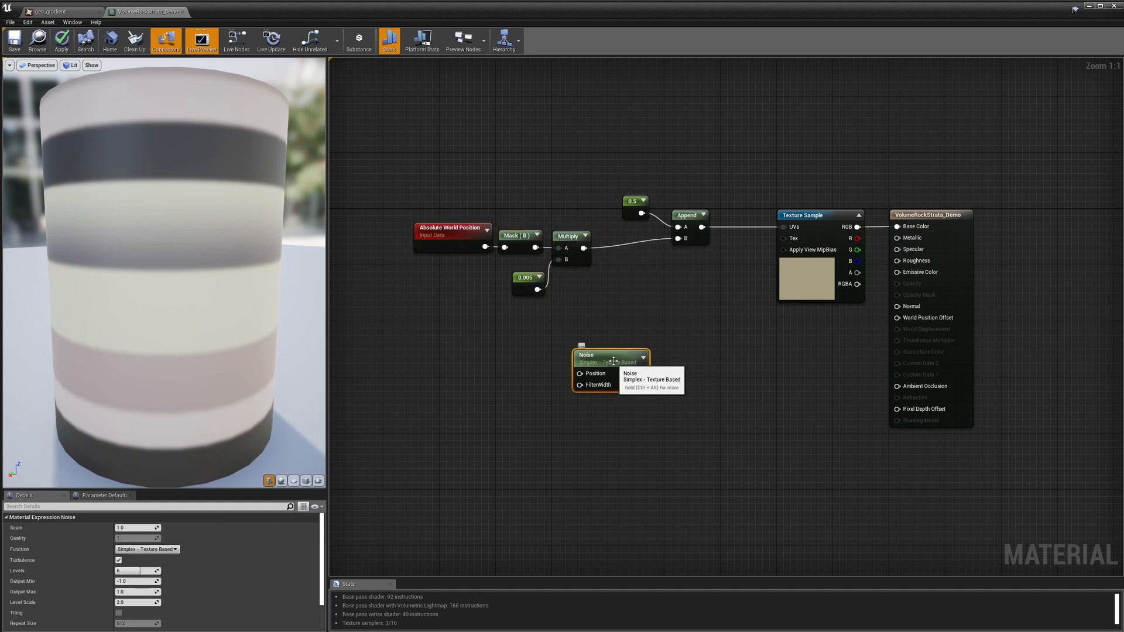
pyautogui.moveTo(611, 355); pyautogui.dragTo(554, 319)
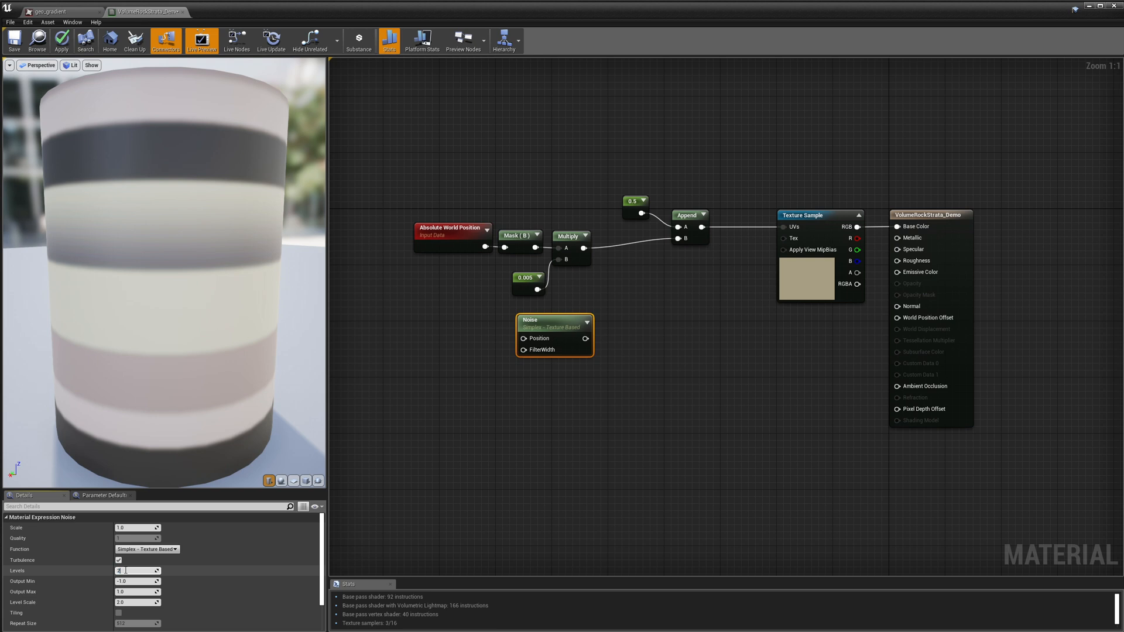
pyautogui.write('2')
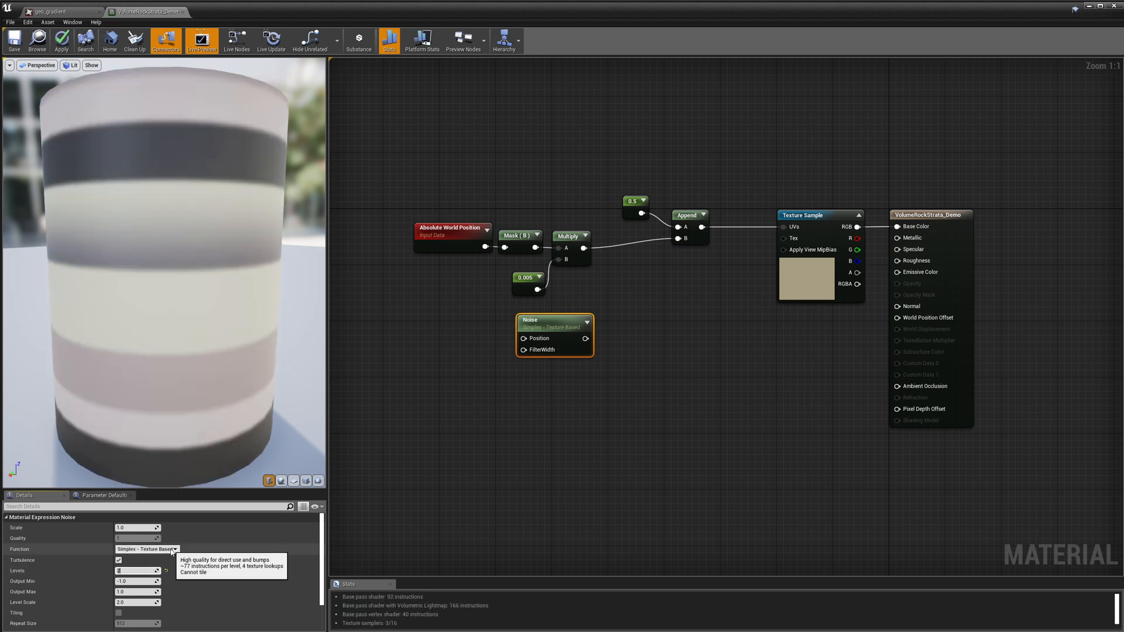
pyautogui.click(147, 550)
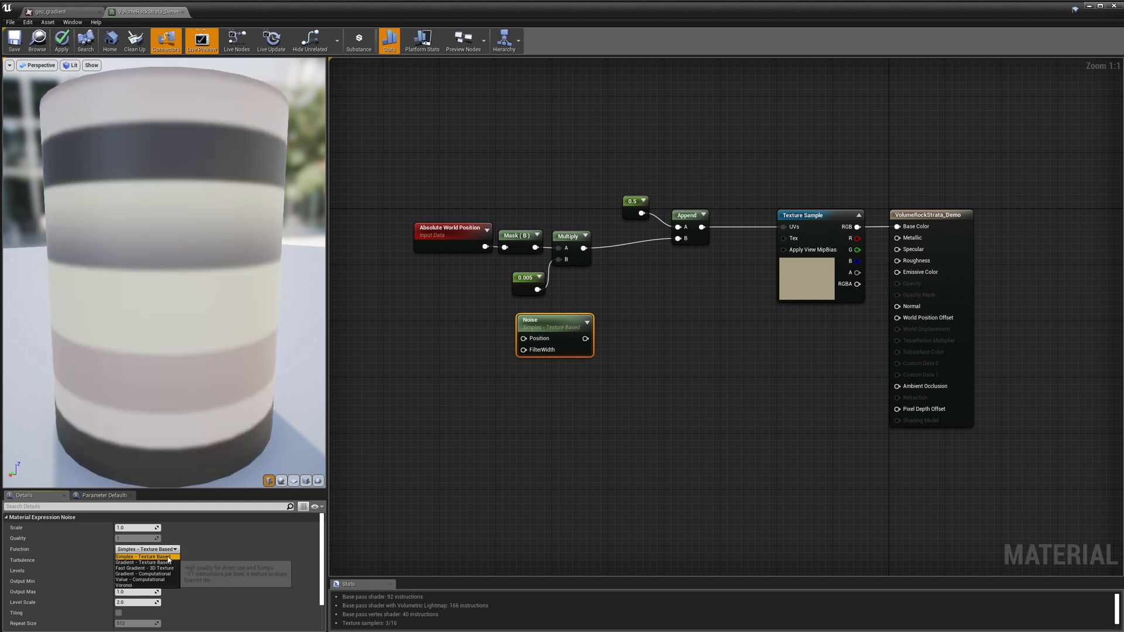
pyautogui.moveTo(141, 567)
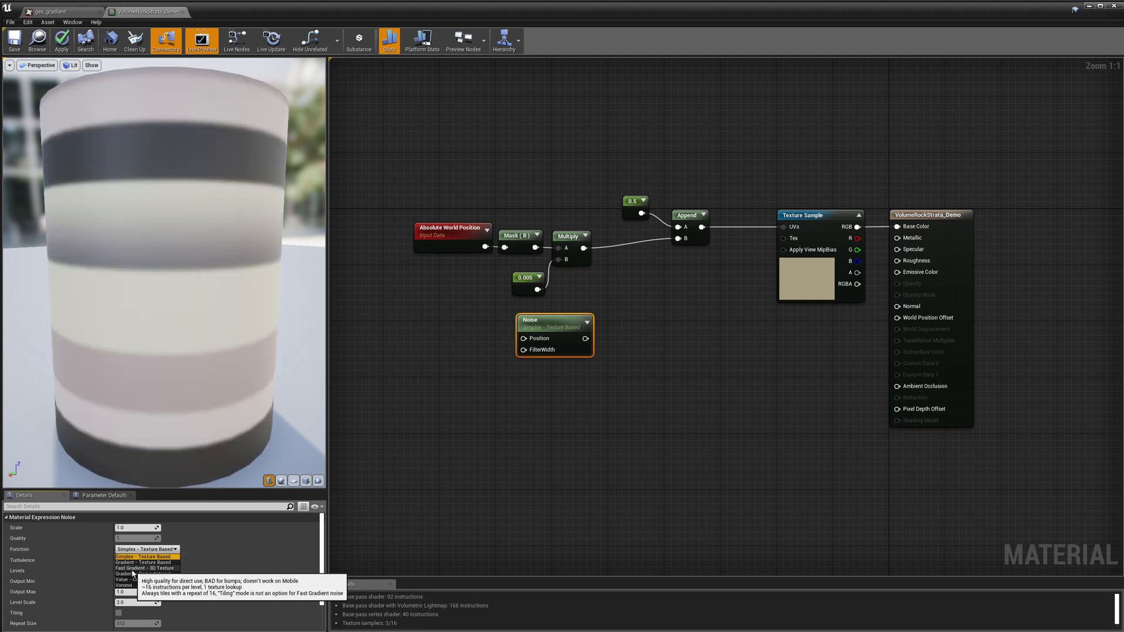
pyautogui.click(142, 568)
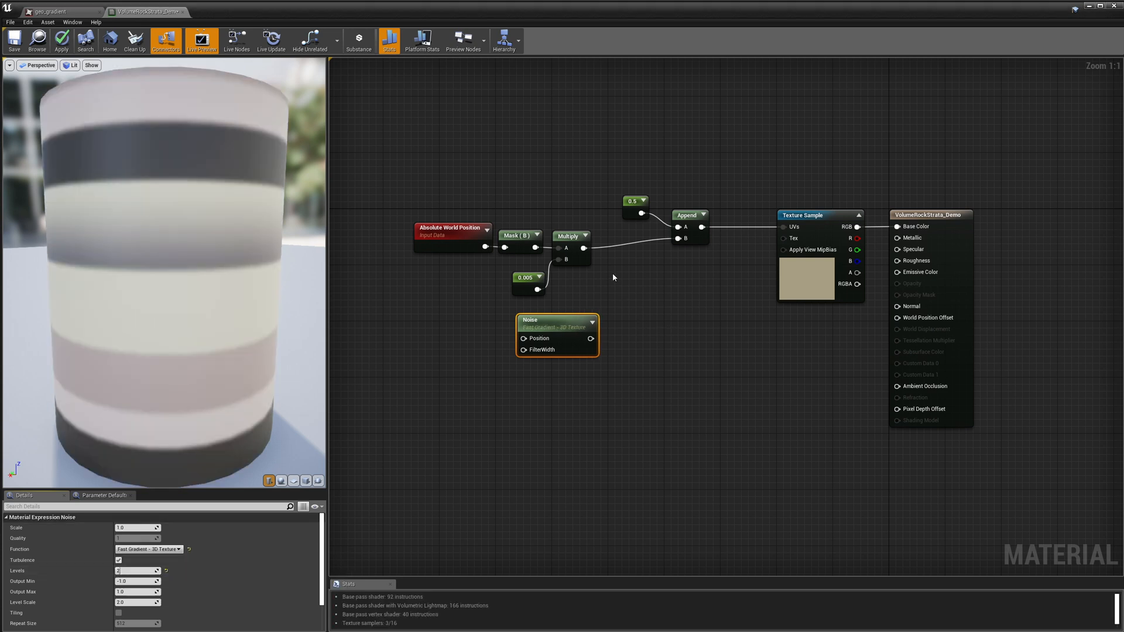
# Step: Feed the Noise output into a new Add node combining it with the scaled height
pyautogui.moveTo(586, 247); pyautogui.dragTo(651, 294)
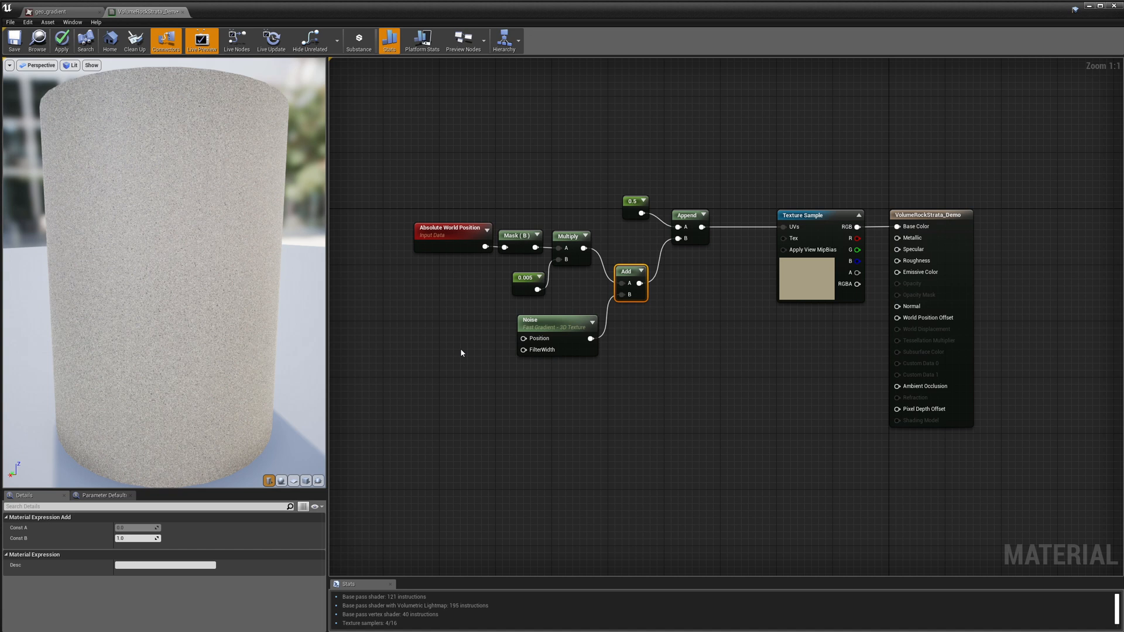
pyautogui.moveTo(213, 379)
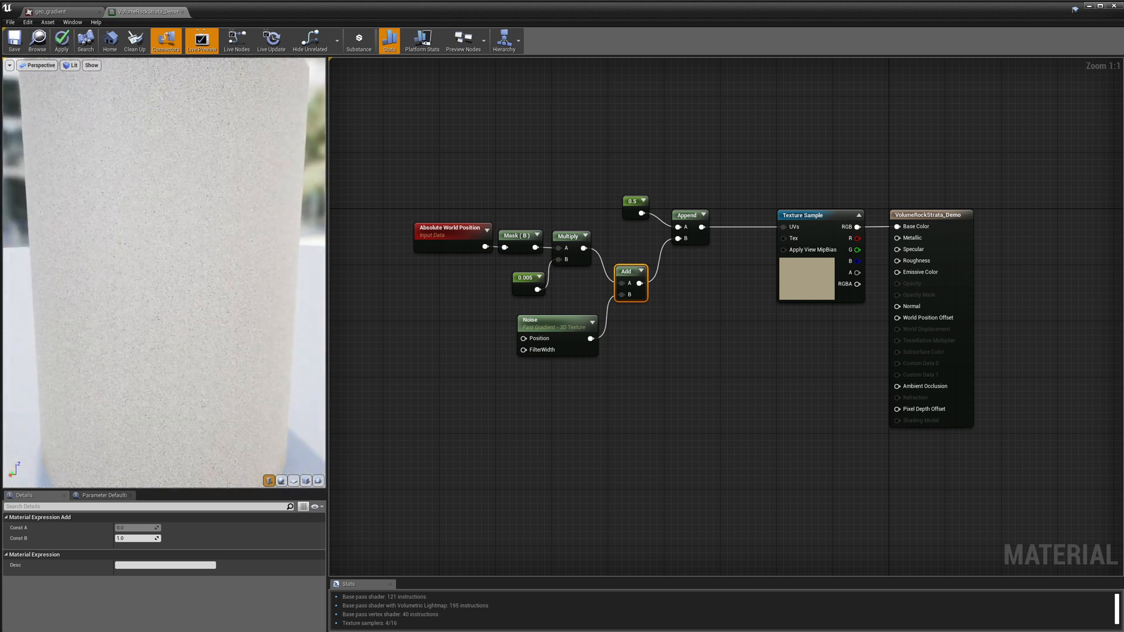
# Step: Set the constant scaling the noise to 0.05 so the bands regain speckled edges
pyautogui.click(477, 319)
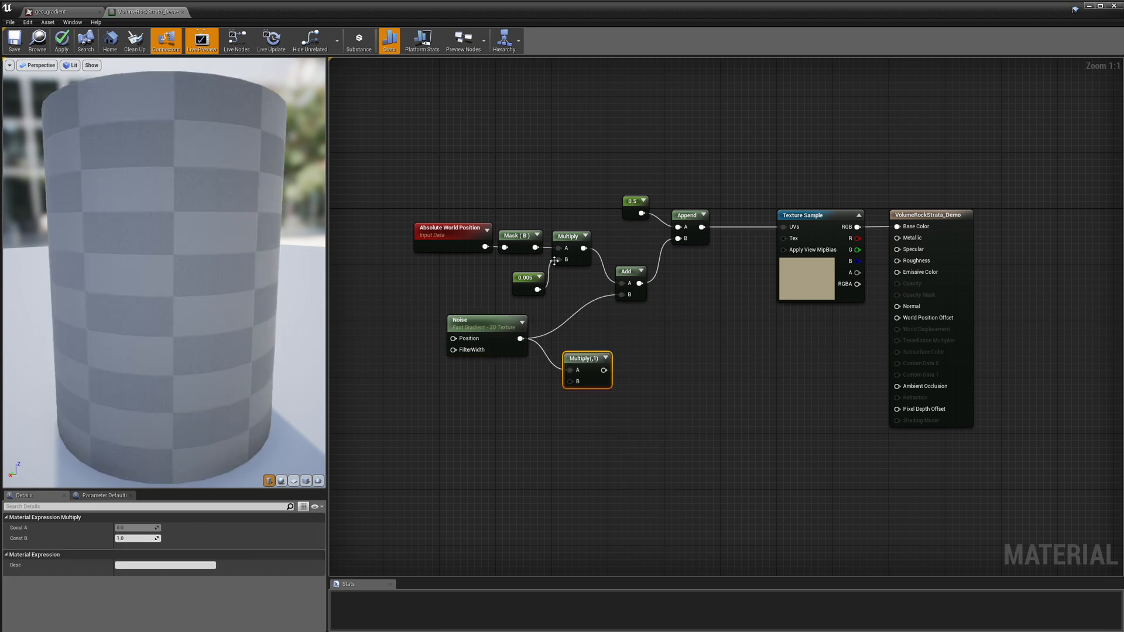
pyautogui.moveTo(578, 380)
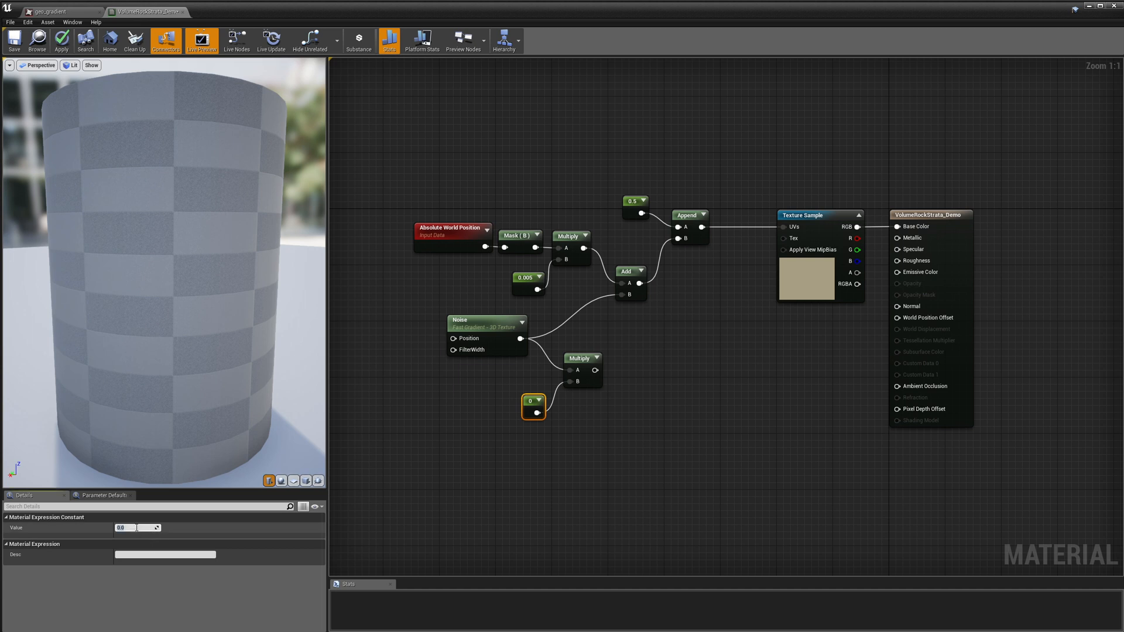
pyautogui.click(62, 36)
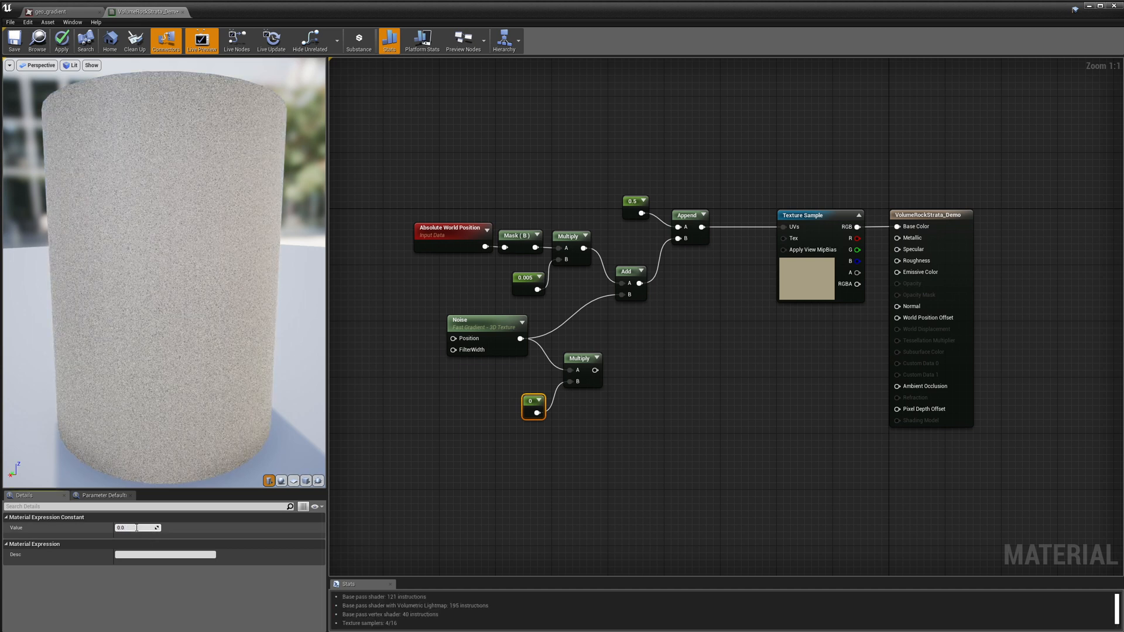
pyautogui.write('0.05')
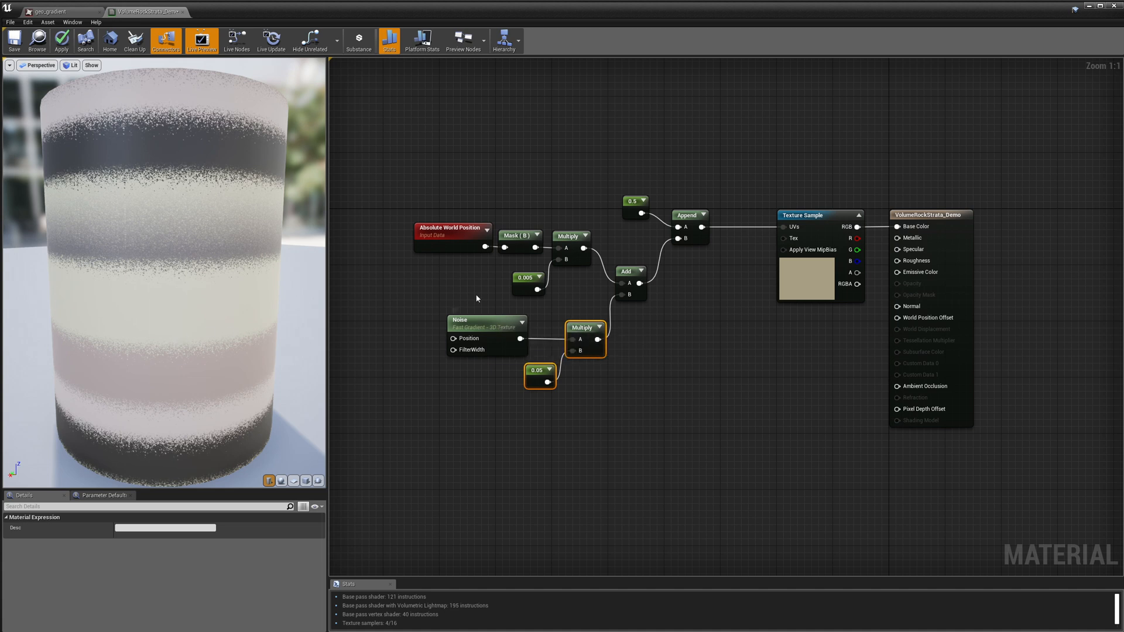
# Step: Wire Absolute World Position into a second Multiply fed by a 0.03 constant
pyautogui.click(387, 230)
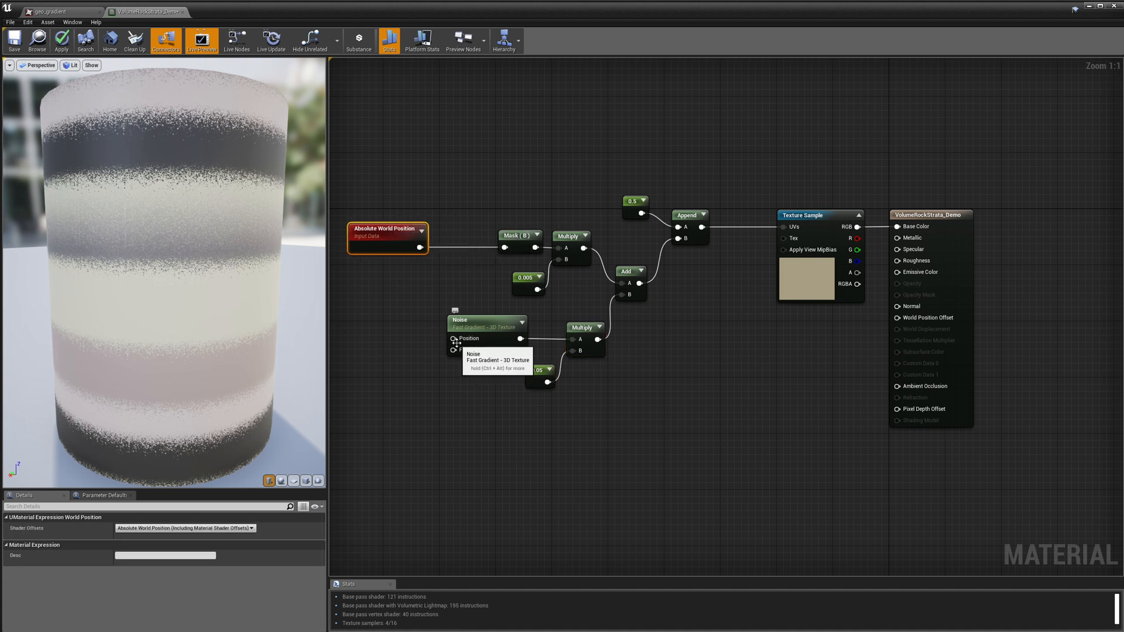
pyautogui.moveTo(425, 260)
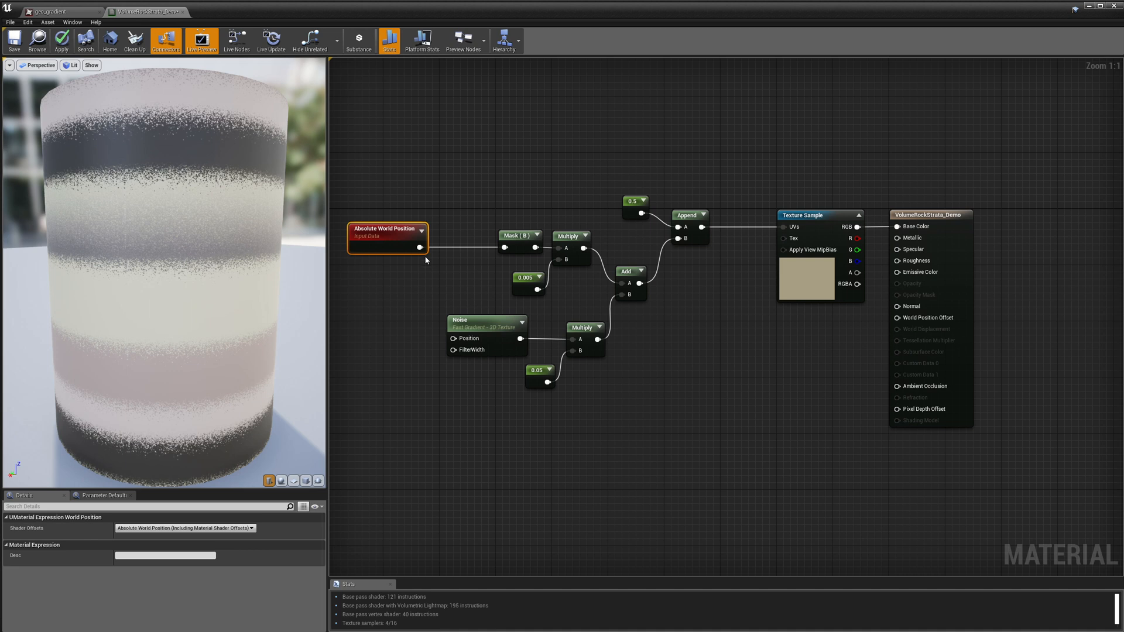
pyautogui.moveTo(441, 333)
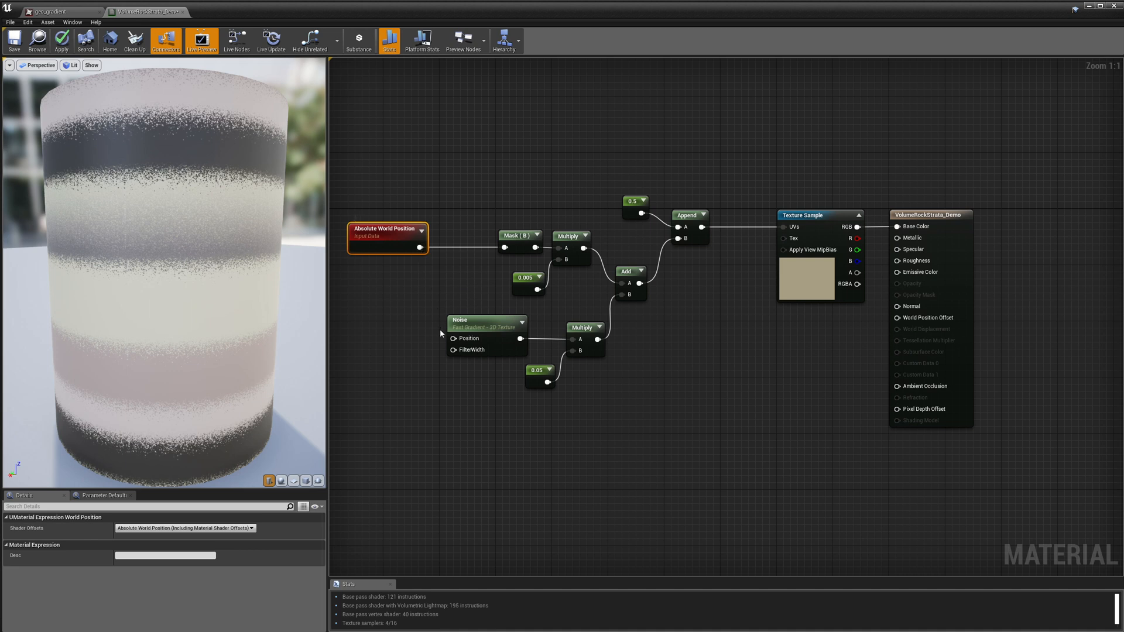
pyautogui.moveTo(432, 303)
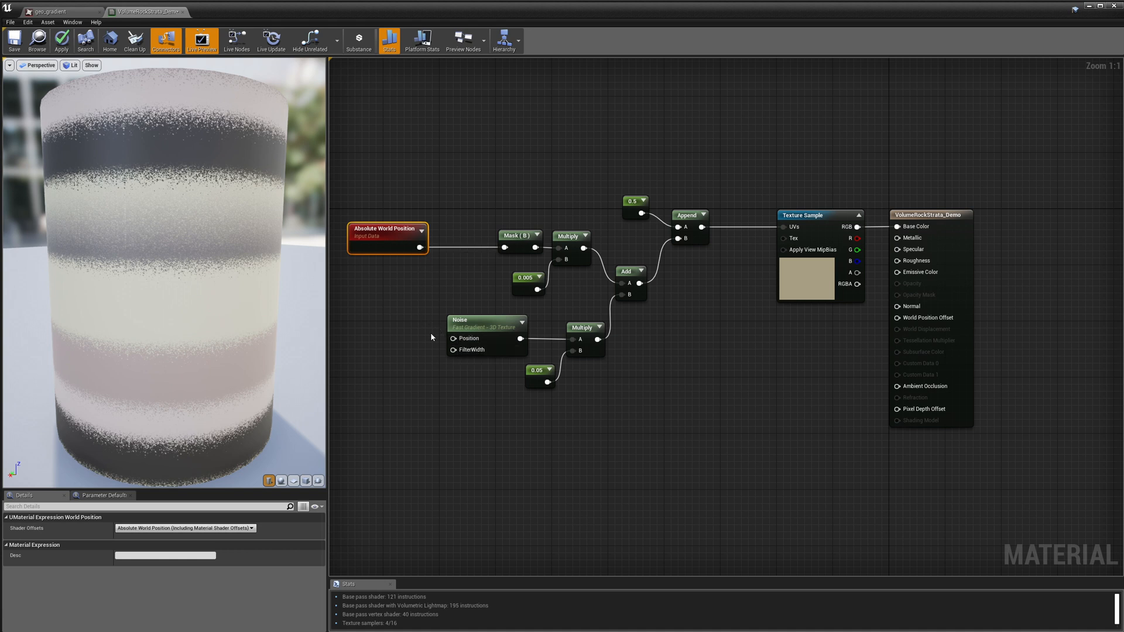
pyautogui.moveTo(470, 328)
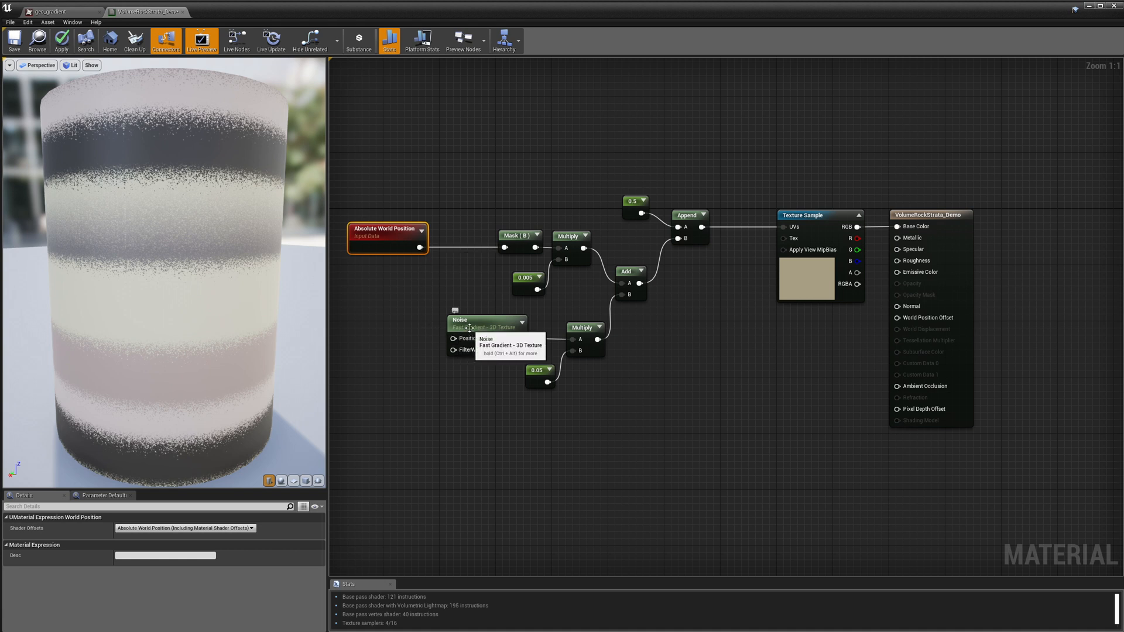
pyautogui.click(477, 319)
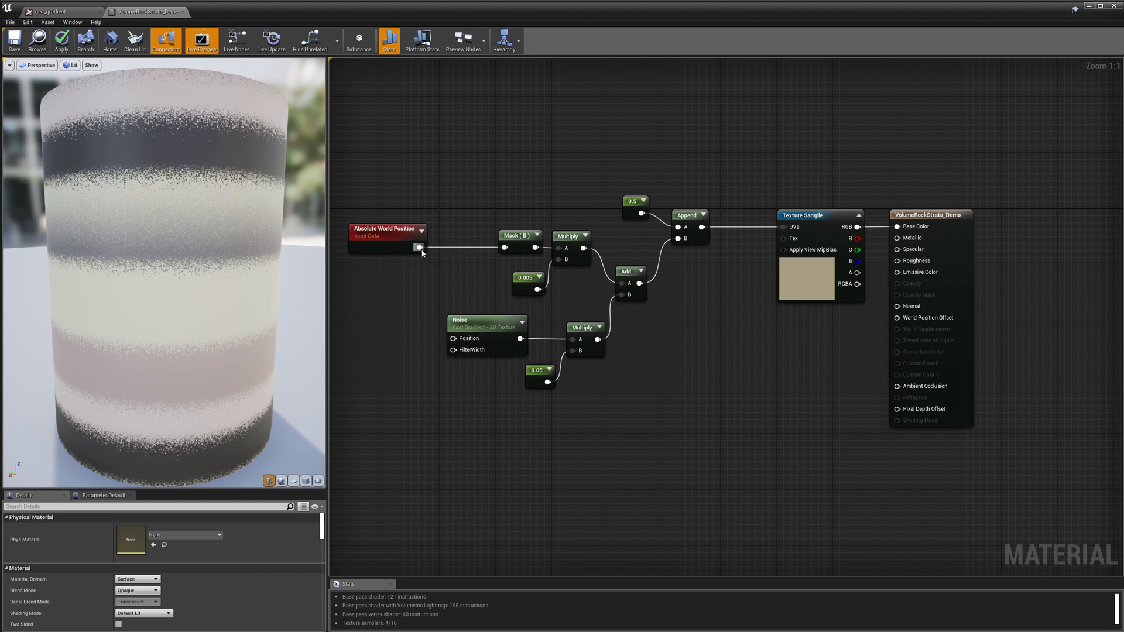
pyautogui.moveTo(420, 246); pyautogui.dragTo(405, 320)
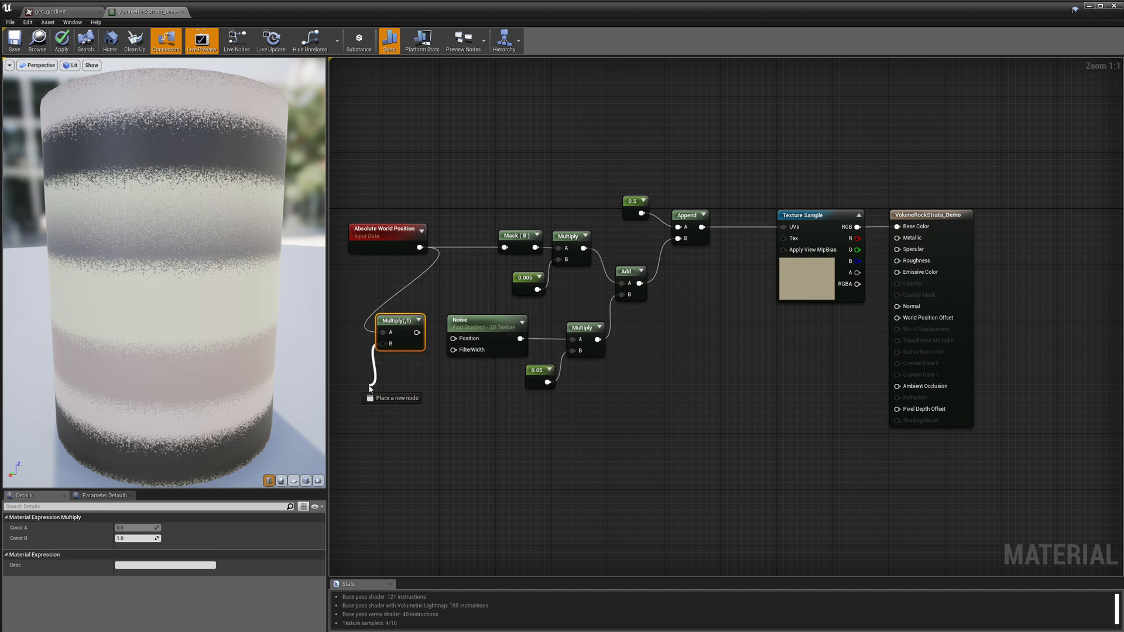
pyautogui.click(393, 398)
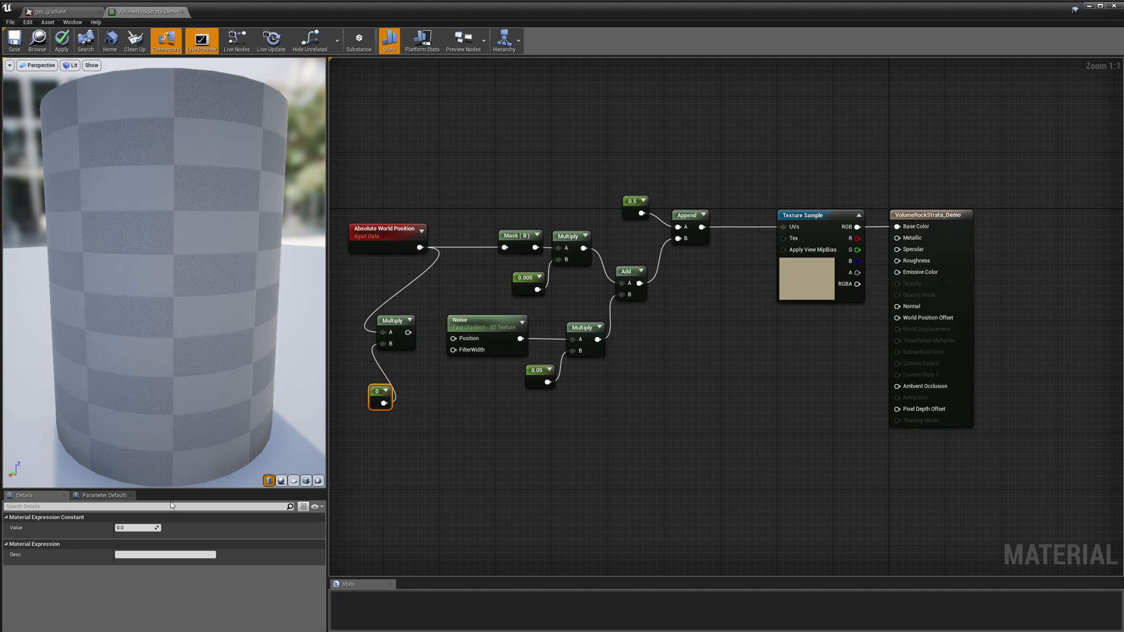
pyautogui.click(137, 528)
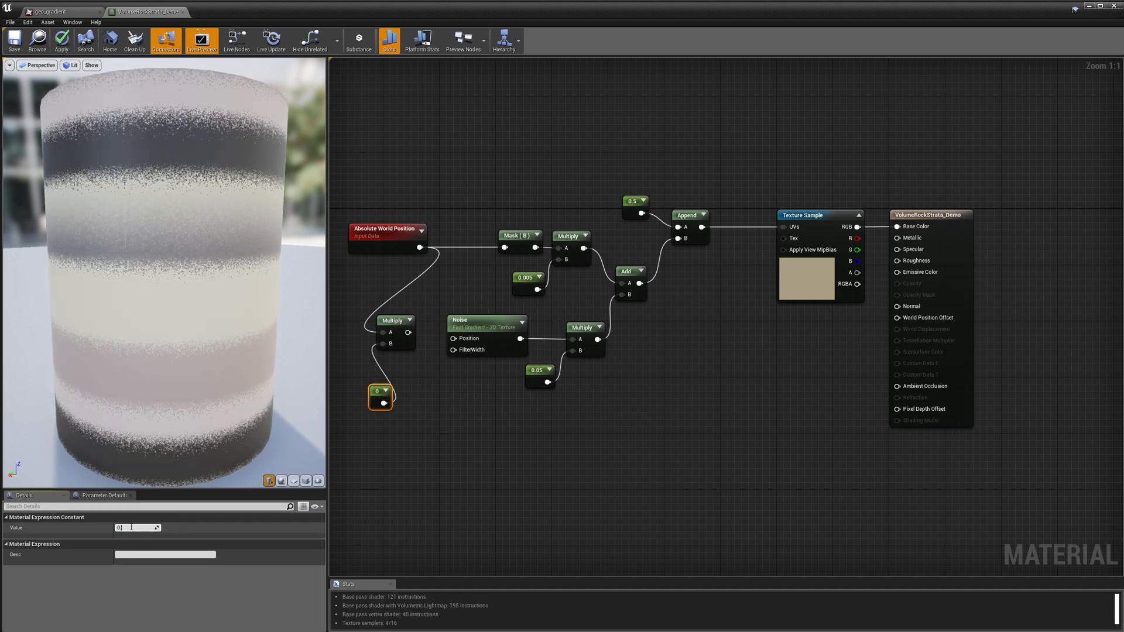
pyautogui.write('0.03')
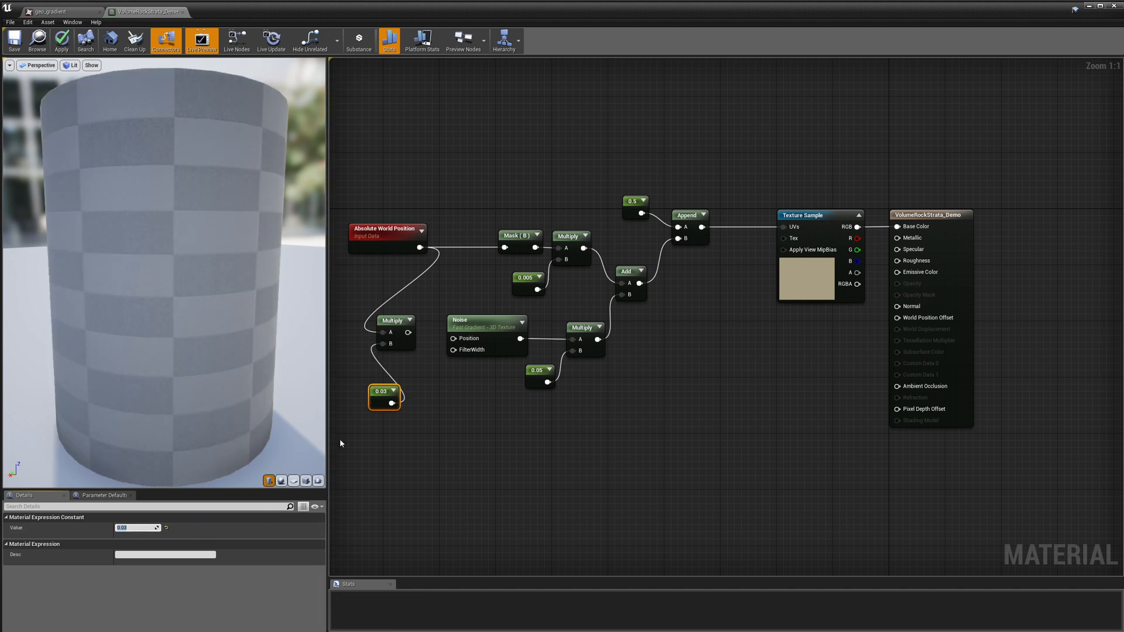
pyautogui.moveTo(409, 332)
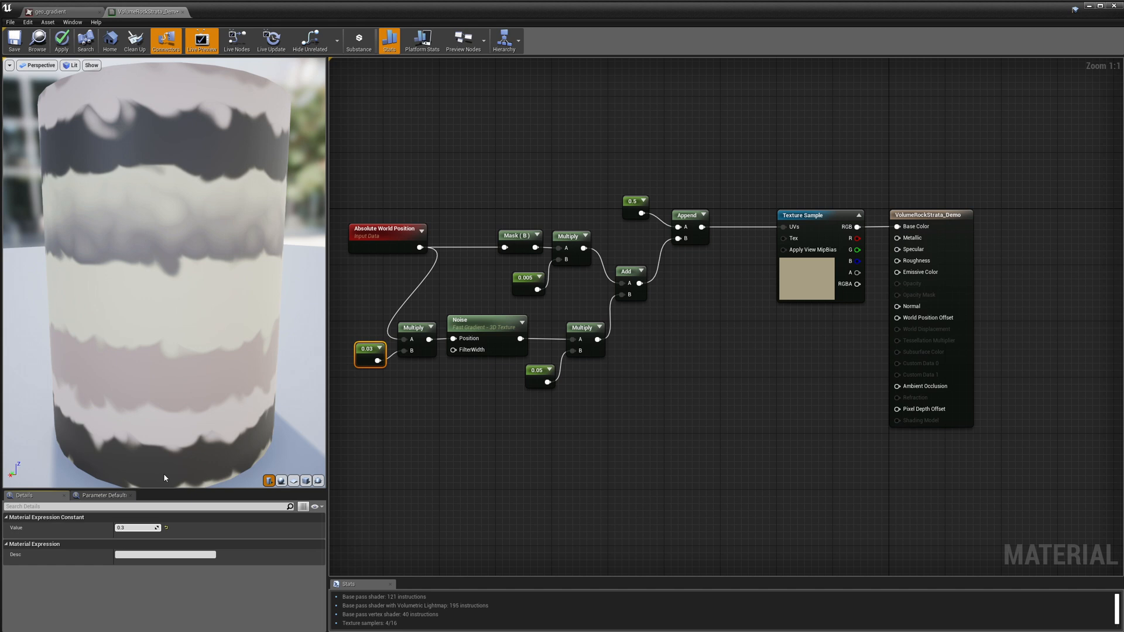
# Step: Raise the noise position scale constant from 0.03 to 0.3 for finer ragged edges
pyautogui.write('0.3')
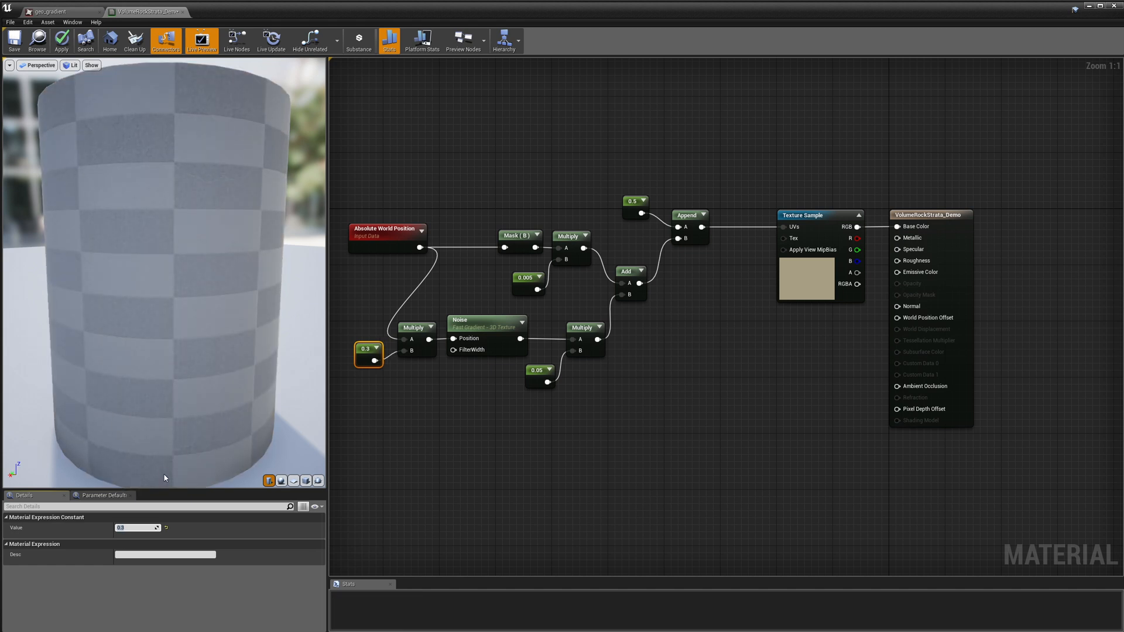
pyautogui.click(61, 40)
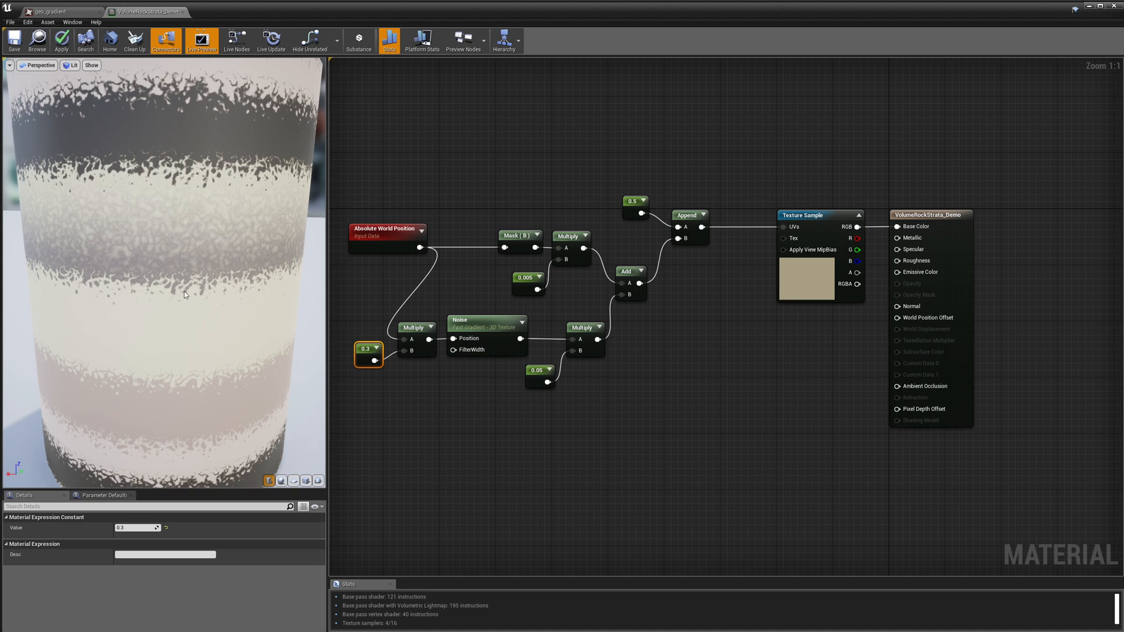
pyautogui.moveTo(185, 331)
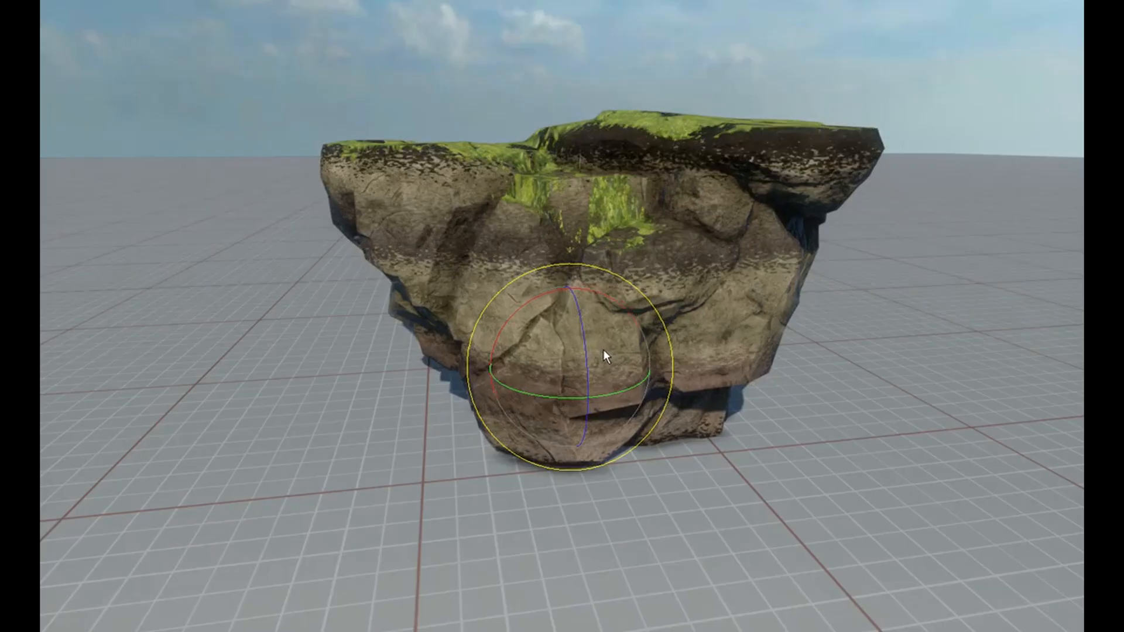
# Step: Rotate and move the rock so its strata bands stay level in world height
pyautogui.moveTo(606, 355); pyautogui.dragTo(581, 322)
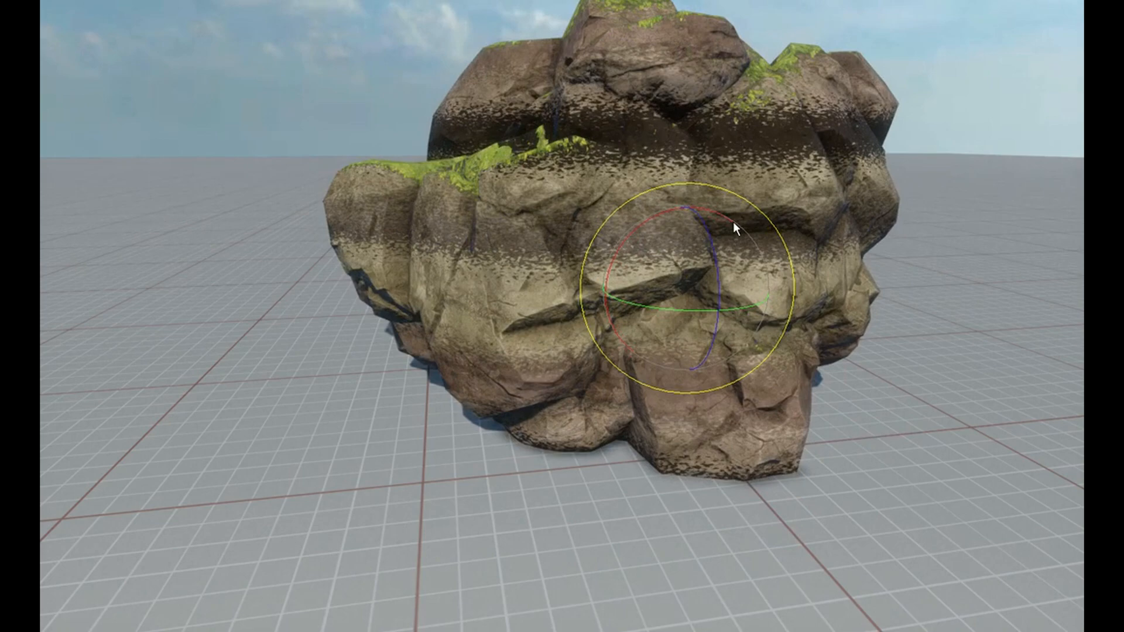
pyautogui.moveTo(731, 228); pyautogui.dragTo(710, 274)
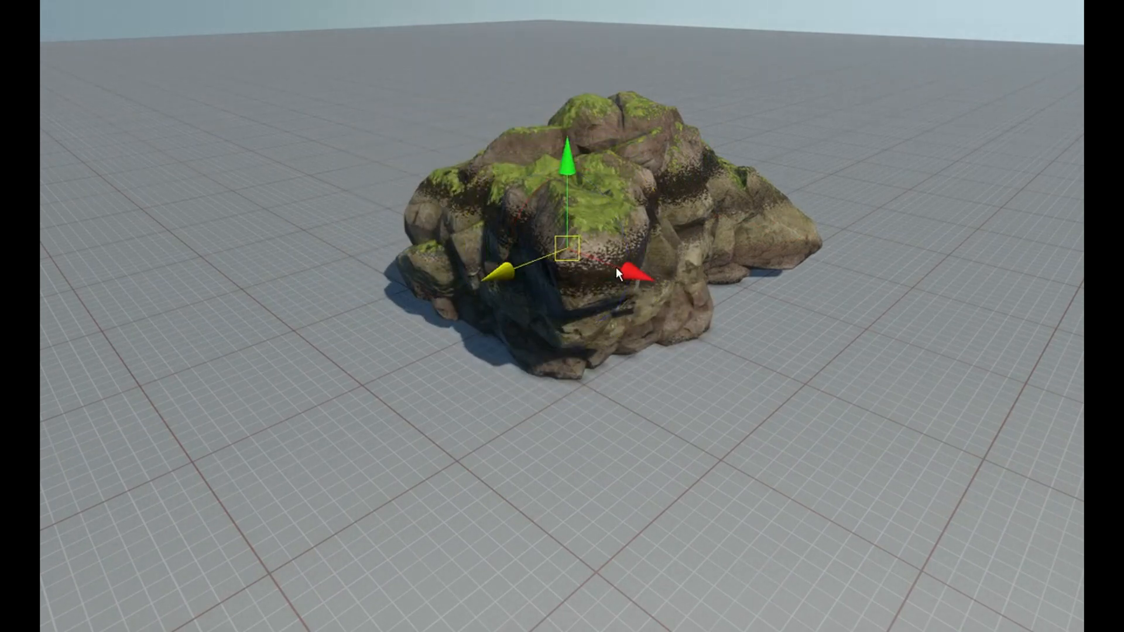
pyautogui.moveTo(610, 272); pyautogui.dragTo(419, 280)
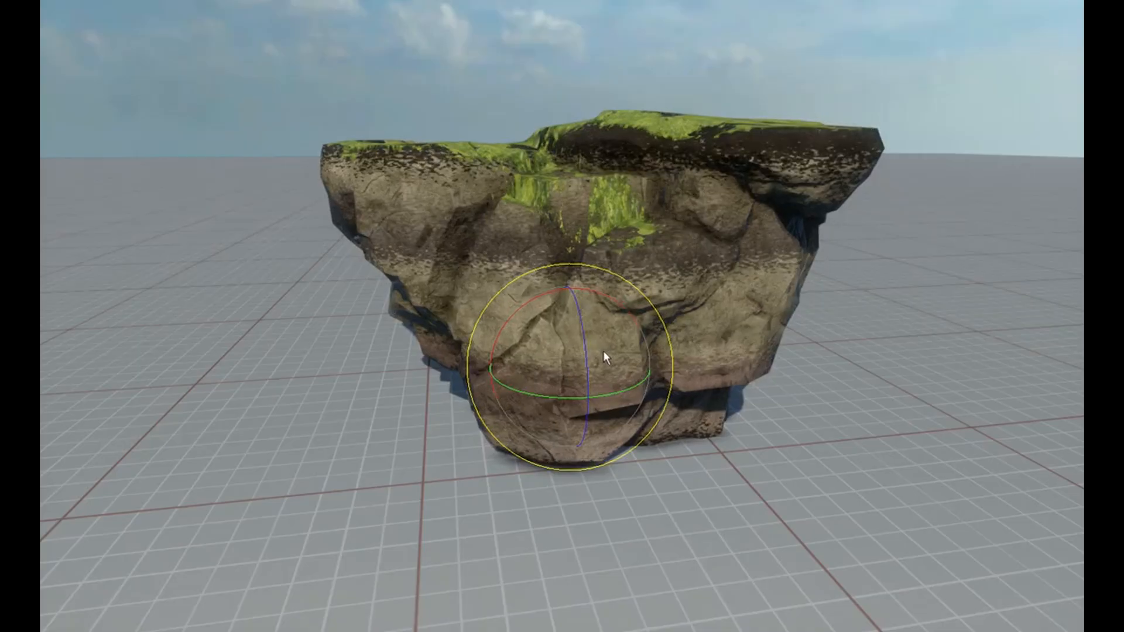
pyautogui.moveTo(606, 357); pyautogui.dragTo(580, 325)
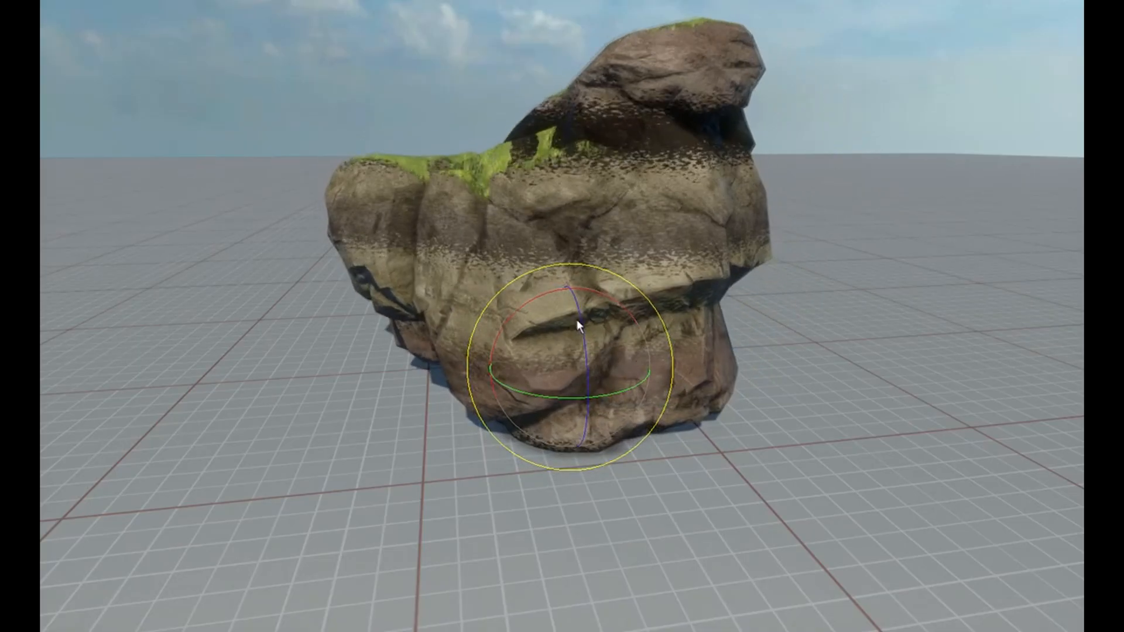